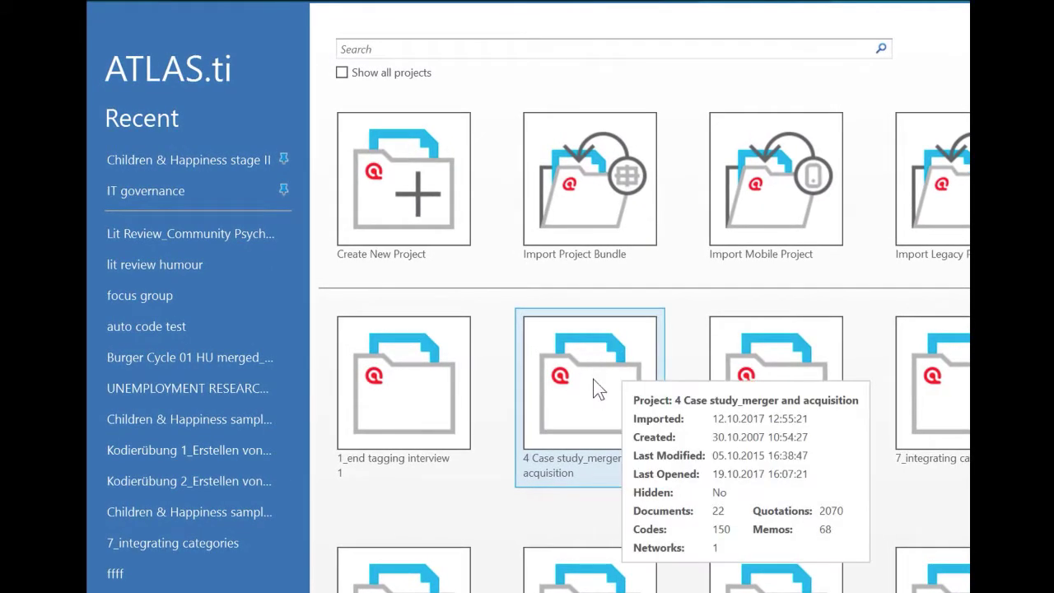
{"action": "mouse_move", "coordinate": [592, 425]}
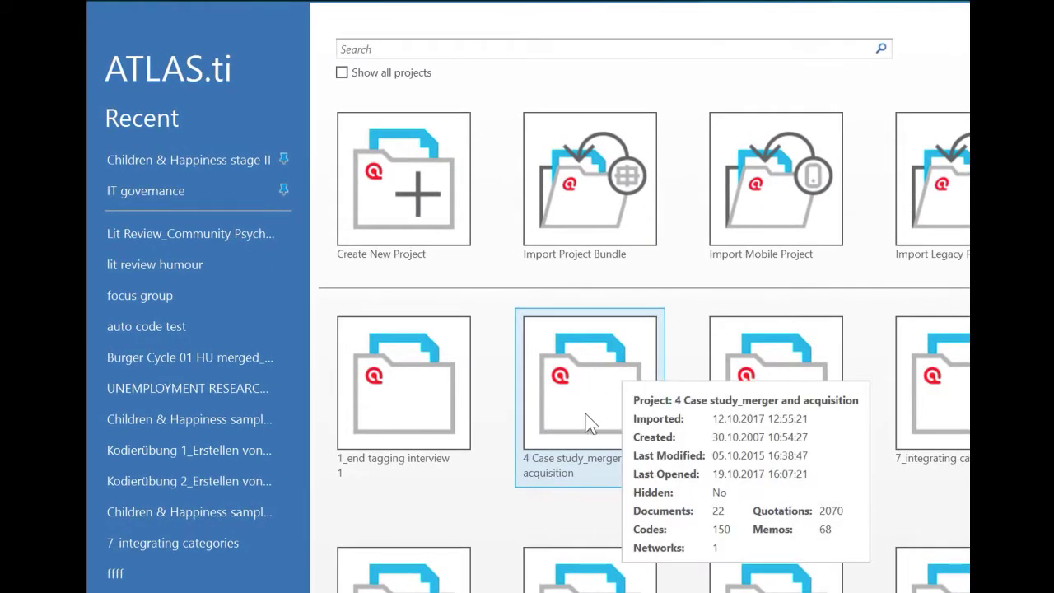
{"action": "mouse_move", "coordinate": [525, 377]}
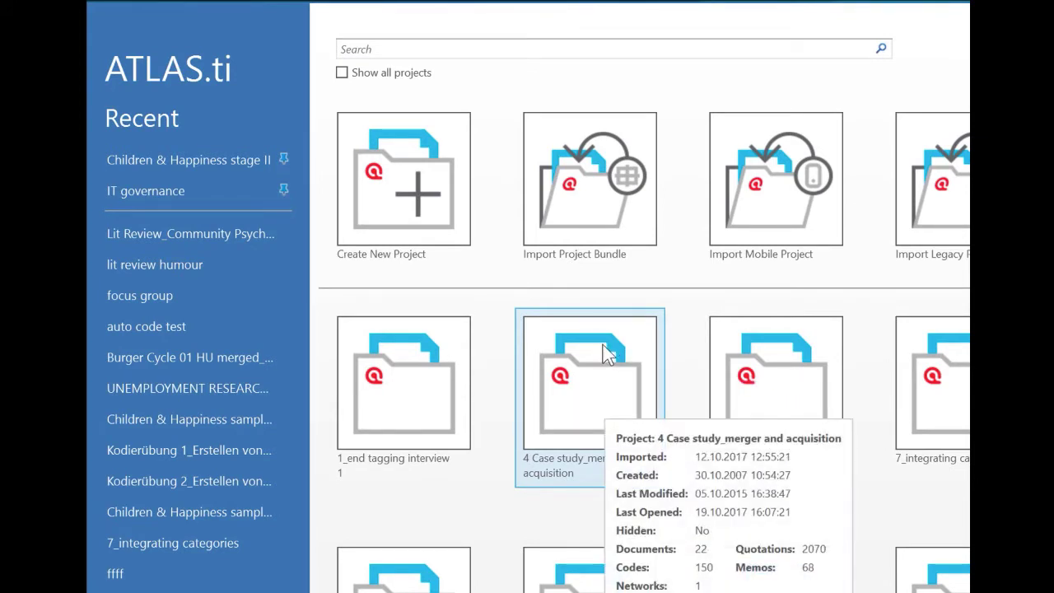
{"action": "mouse_move", "coordinate": [577, 397]}
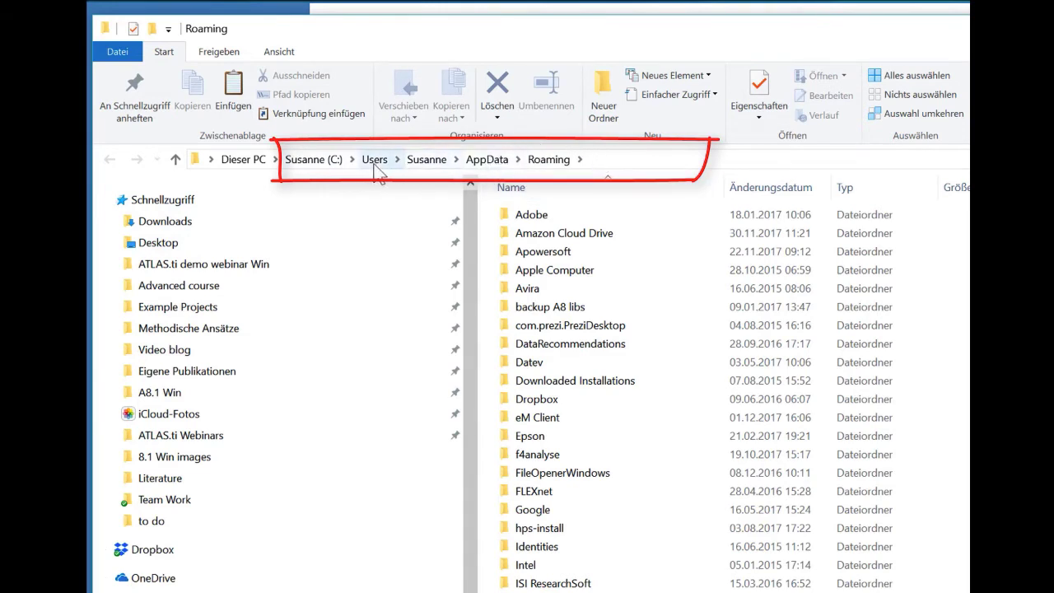
{"action": "mouse_move", "coordinate": [491, 178]}
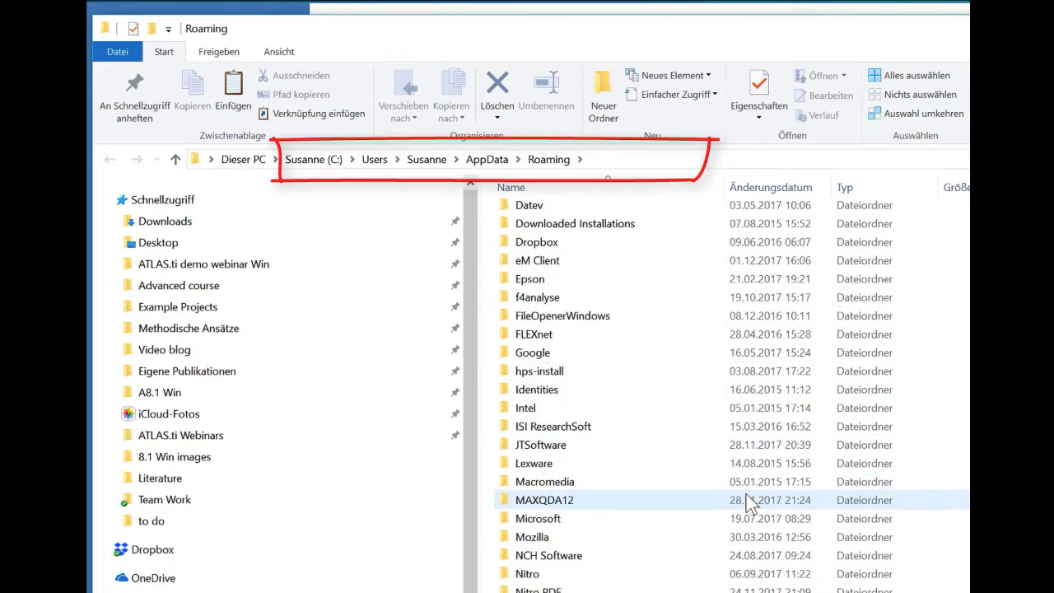
- Scroll down the Roaming folder to reach the Scientific Software folder
{"action": "scroll", "scroll_direction": "down", "scroll_amount": 3}
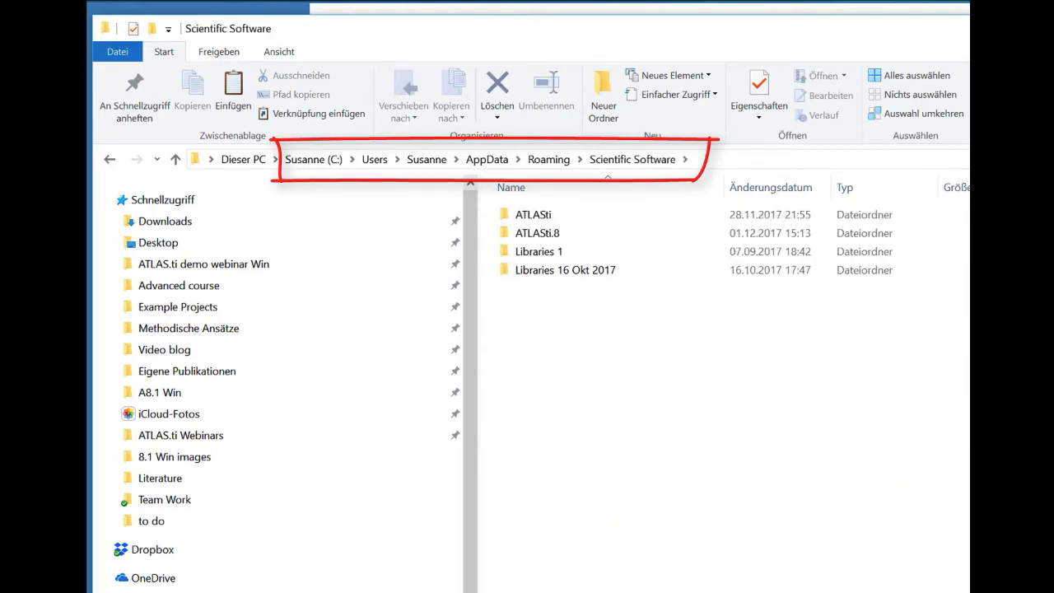
{"action": "mouse_move", "coordinate": [597, 415]}
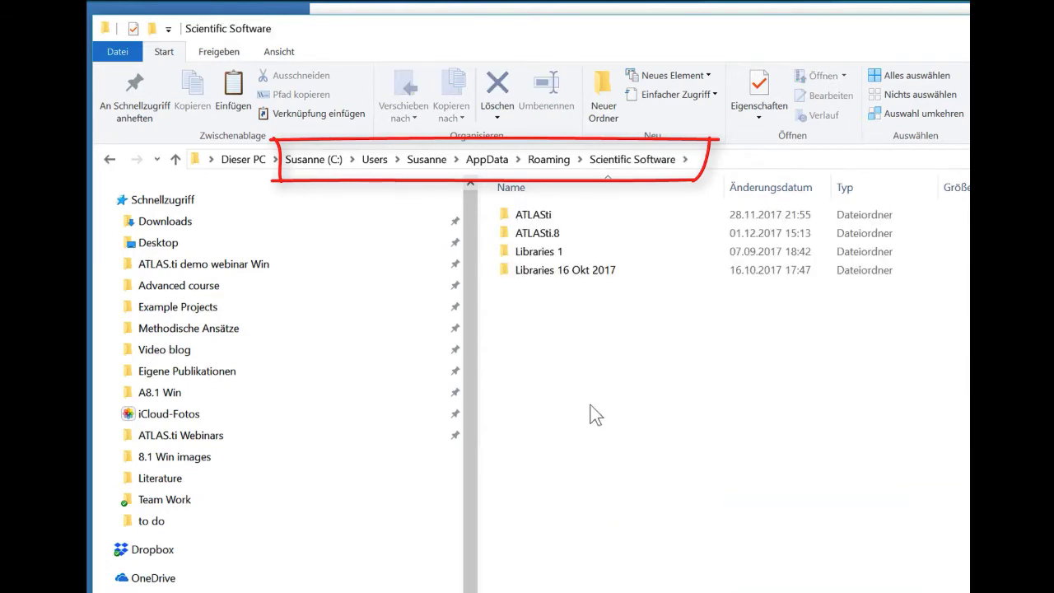
{"action": "mouse_move", "coordinate": [606, 357]}
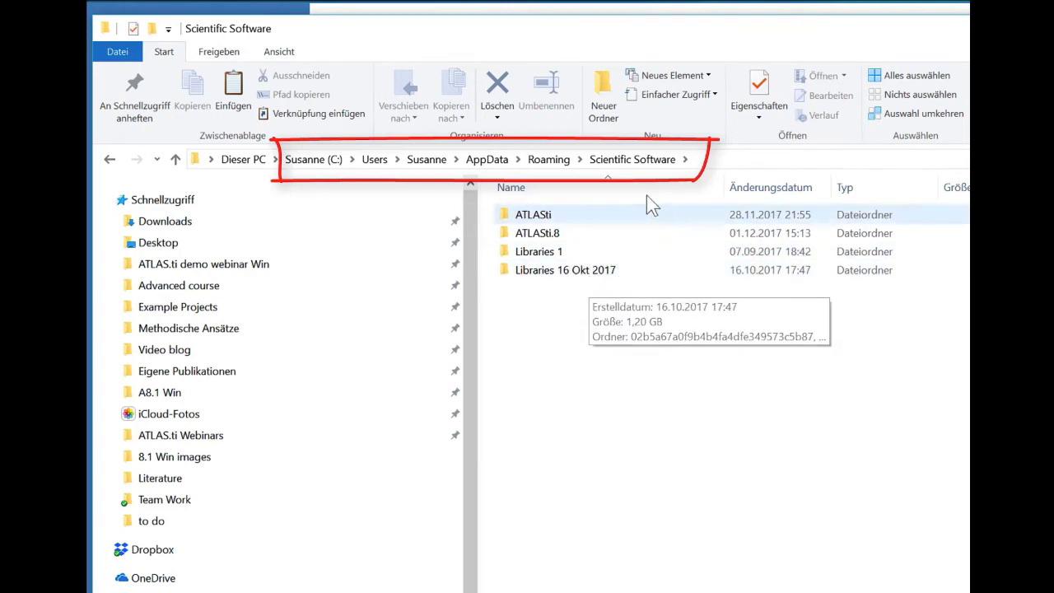
{"action": "mouse_move", "coordinate": [705, 408]}
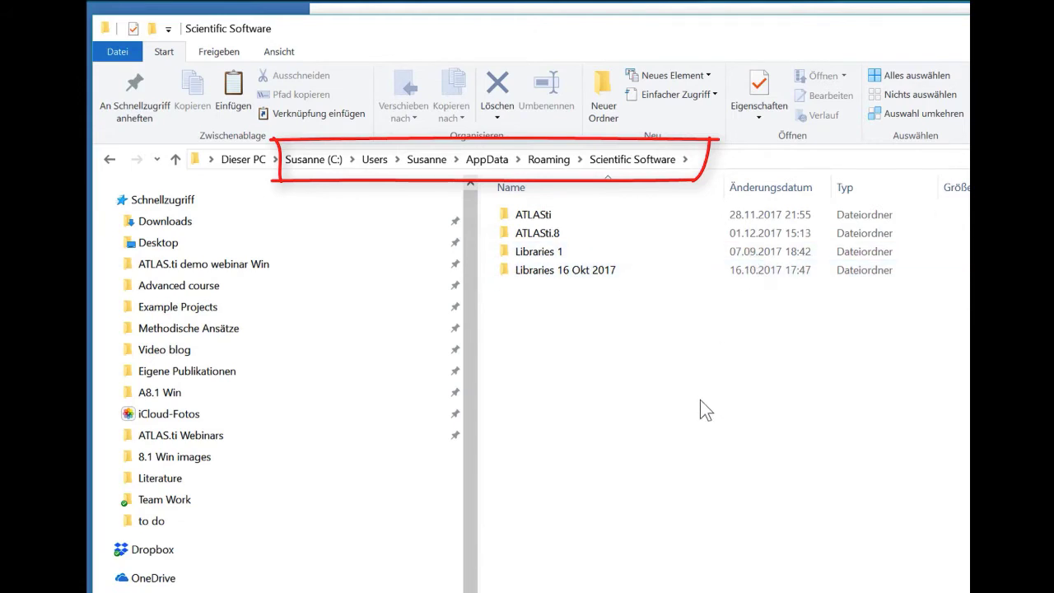
{"action": "mouse_move", "coordinate": [642, 428]}
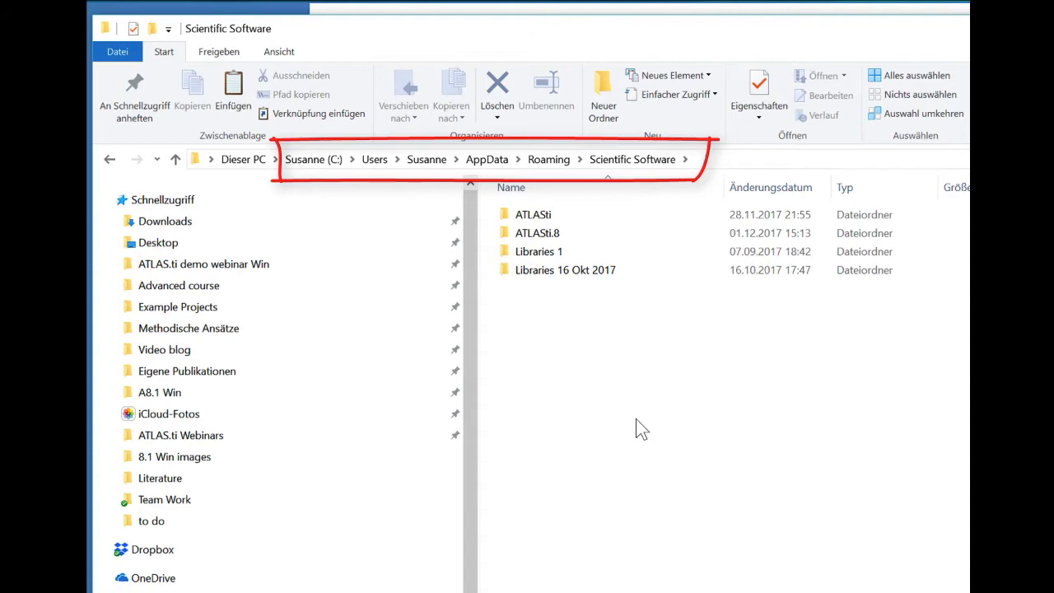
- Look inside Libraries 1, return to Scientific Software and enter the ATLASti.8 folder
{"action": "left_click", "coordinate": [539, 251]}
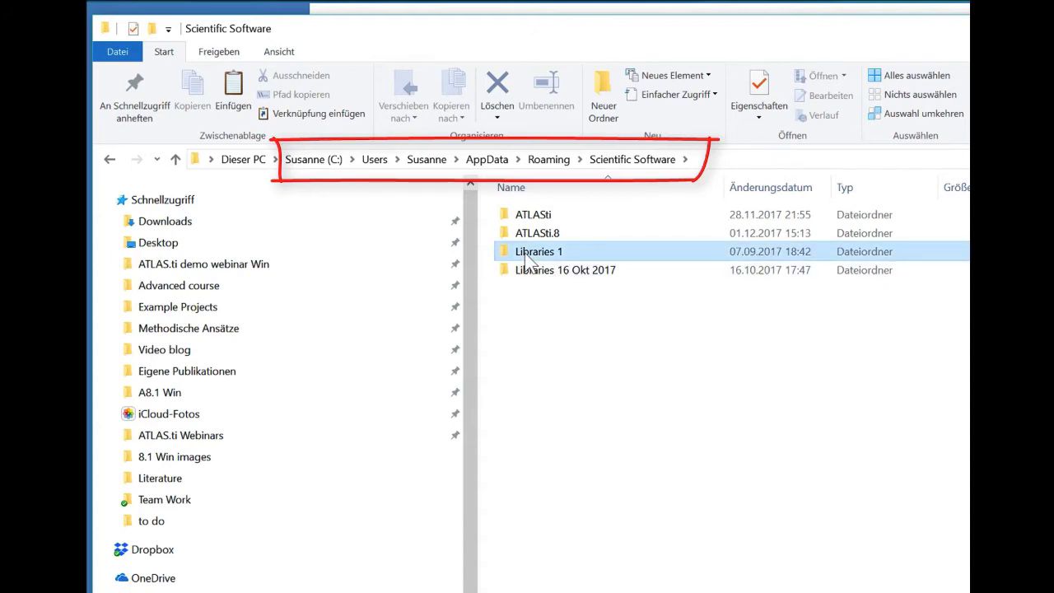
{"action": "double_click", "coordinate": [540, 250]}
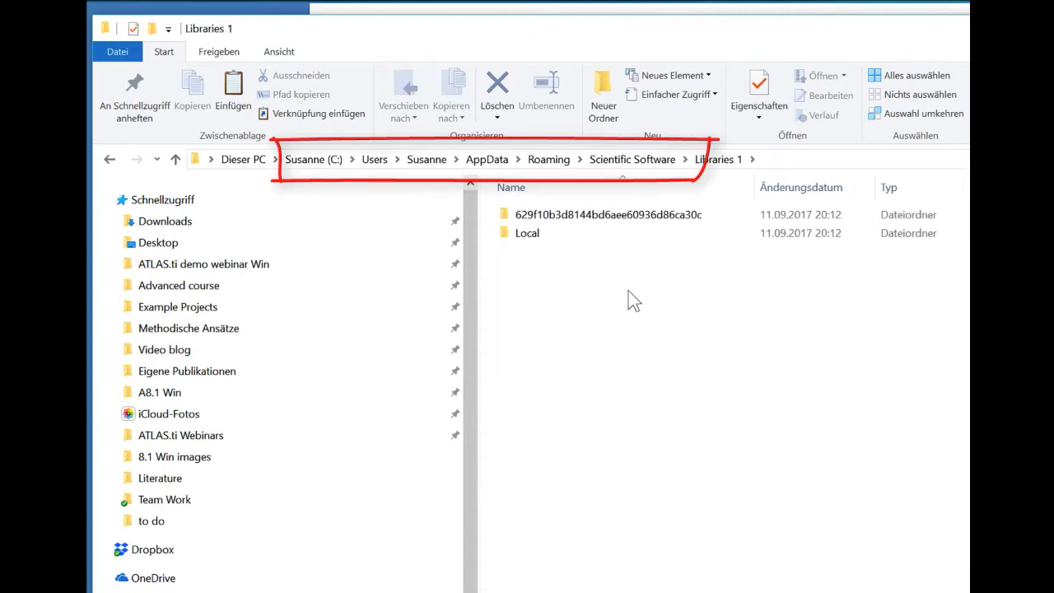
{"action": "left_click", "coordinate": [633, 159]}
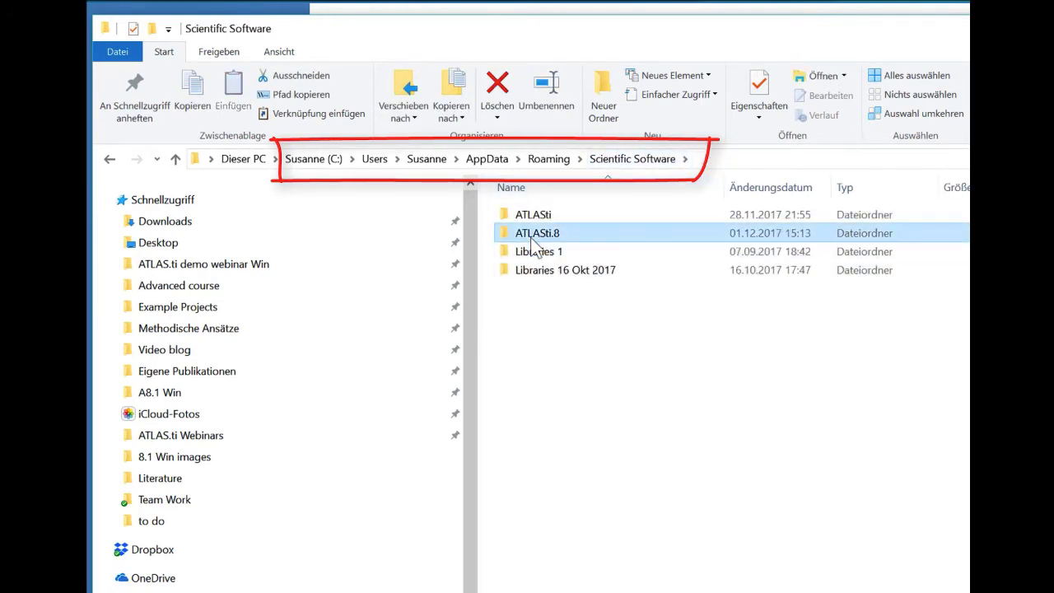
{"action": "double_click", "coordinate": [537, 234]}
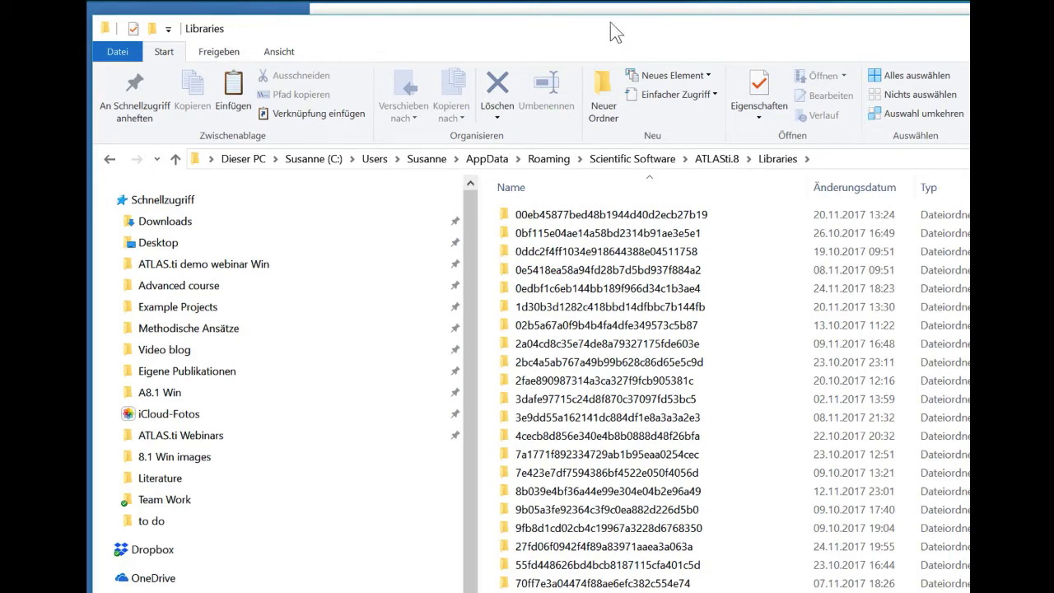
- Go back up to the ATLASti.8 folder via the address bar breadcrumb
{"action": "left_click", "coordinate": [603, 326]}
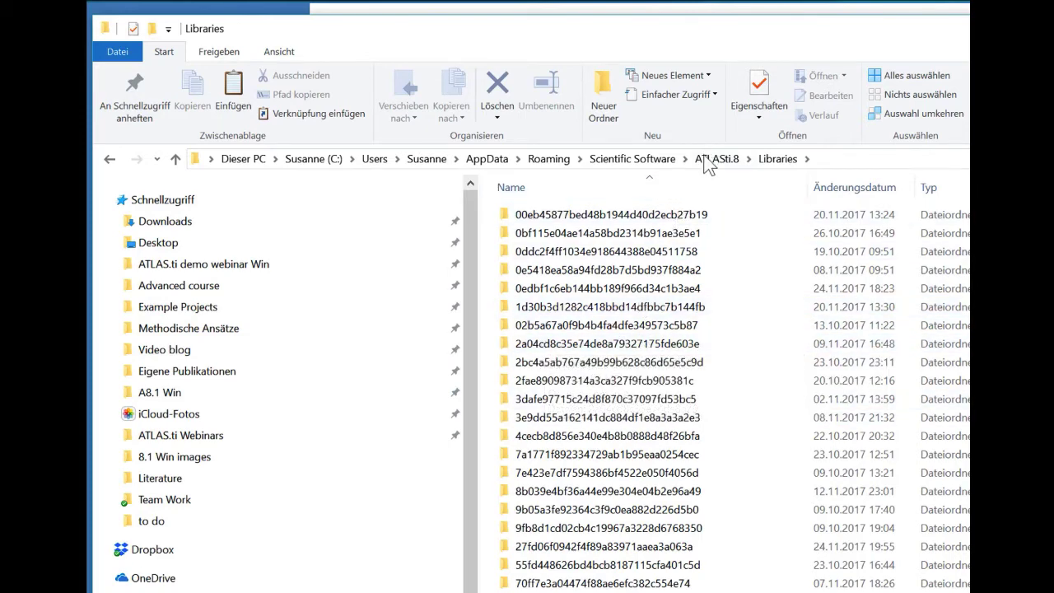
{"action": "left_click", "coordinate": [715, 158]}
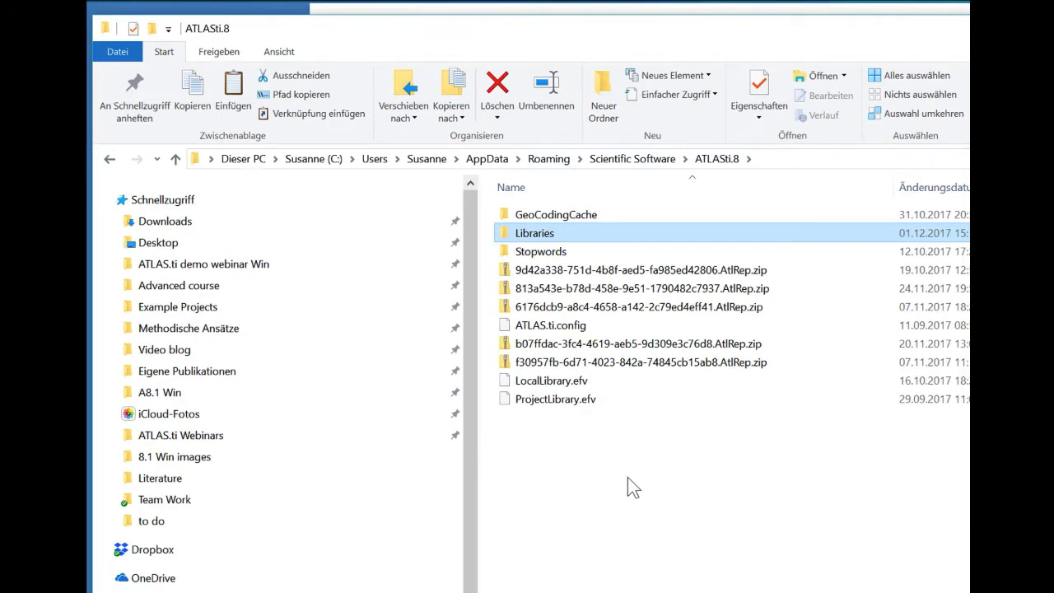
{"action": "mouse_move", "coordinate": [629, 498]}
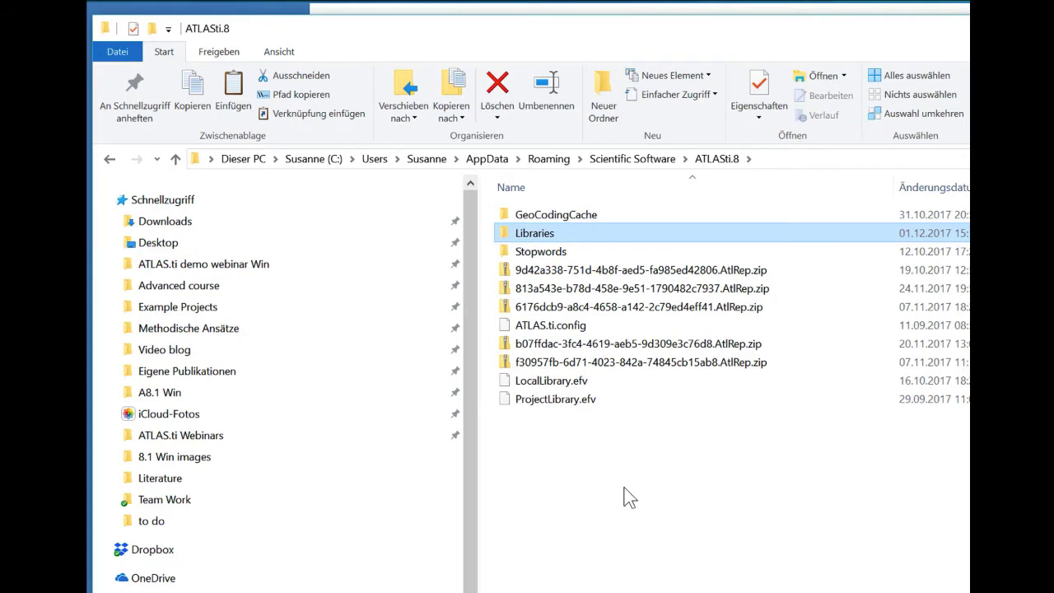
{"action": "mouse_move", "coordinate": [569, 486]}
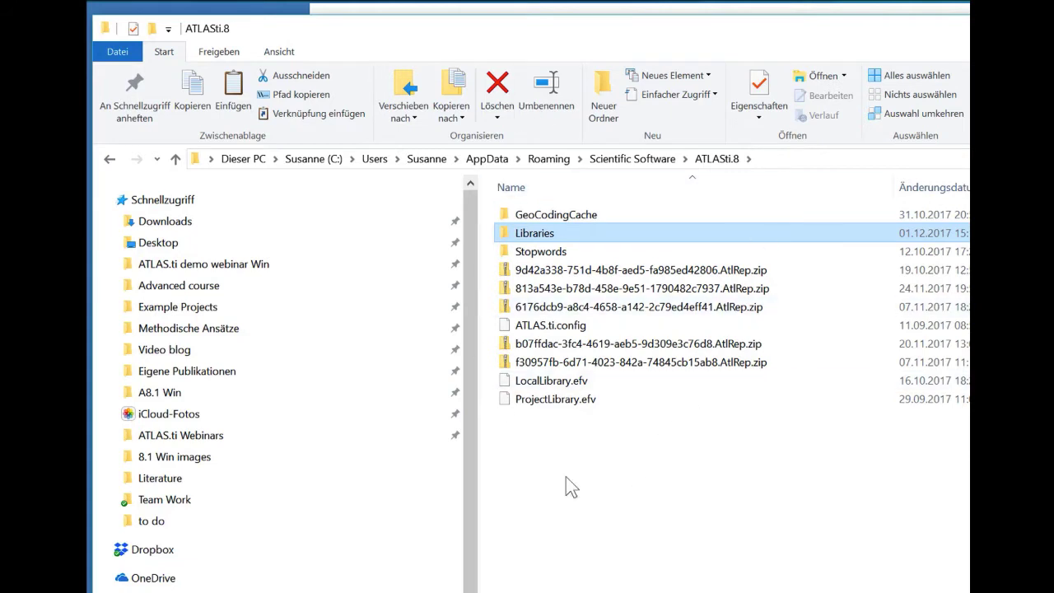
{"action": "mouse_move", "coordinate": [678, 443]}
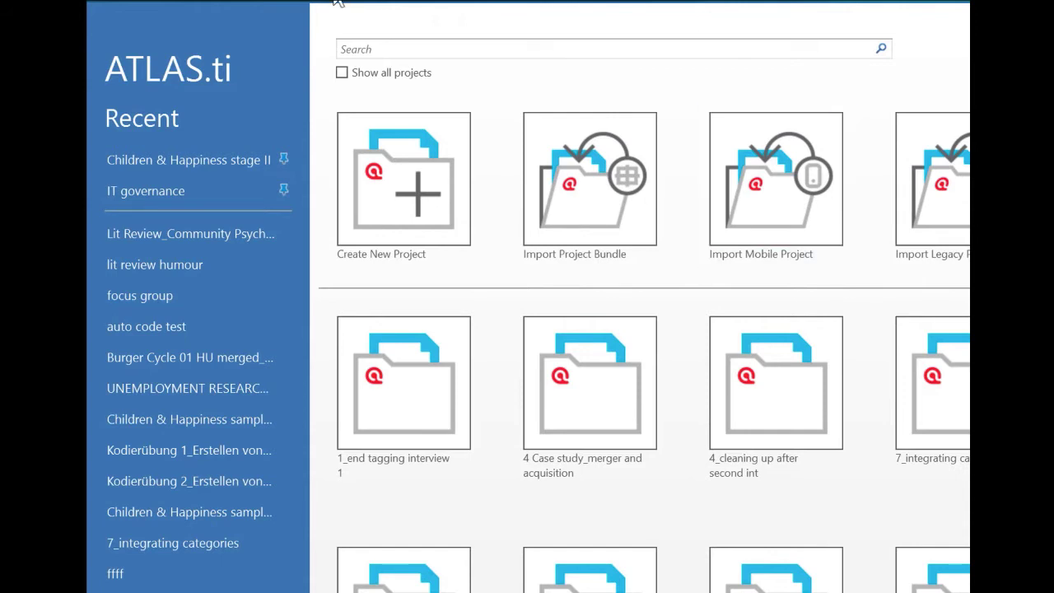
- Select the 4 Case study_merger and acquisition project and go to the application preferences
{"action": "left_click", "coordinate": [590, 382]}
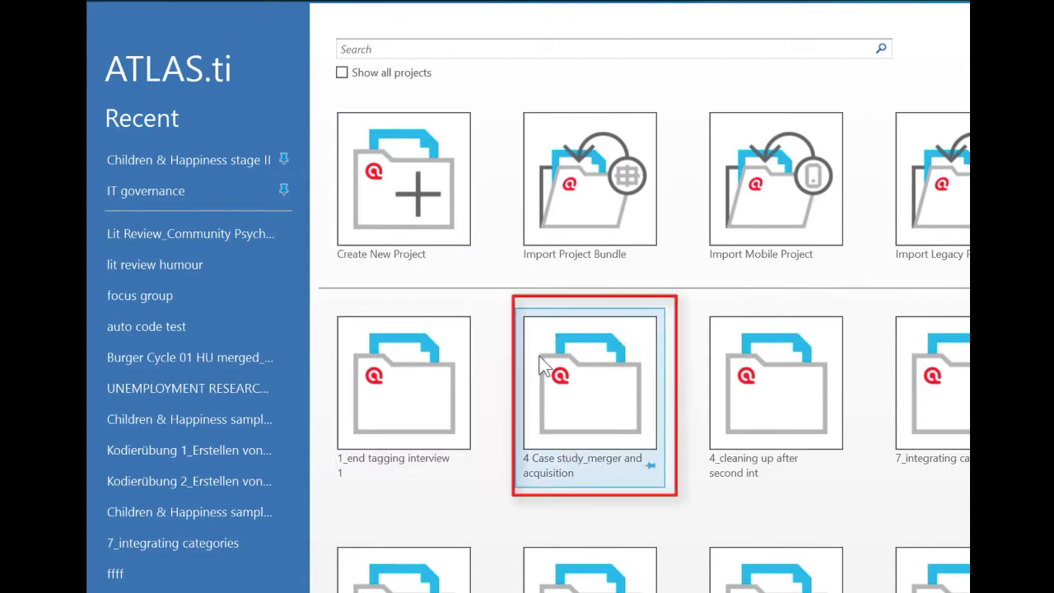
{"action": "mouse_move", "coordinate": [573, 386]}
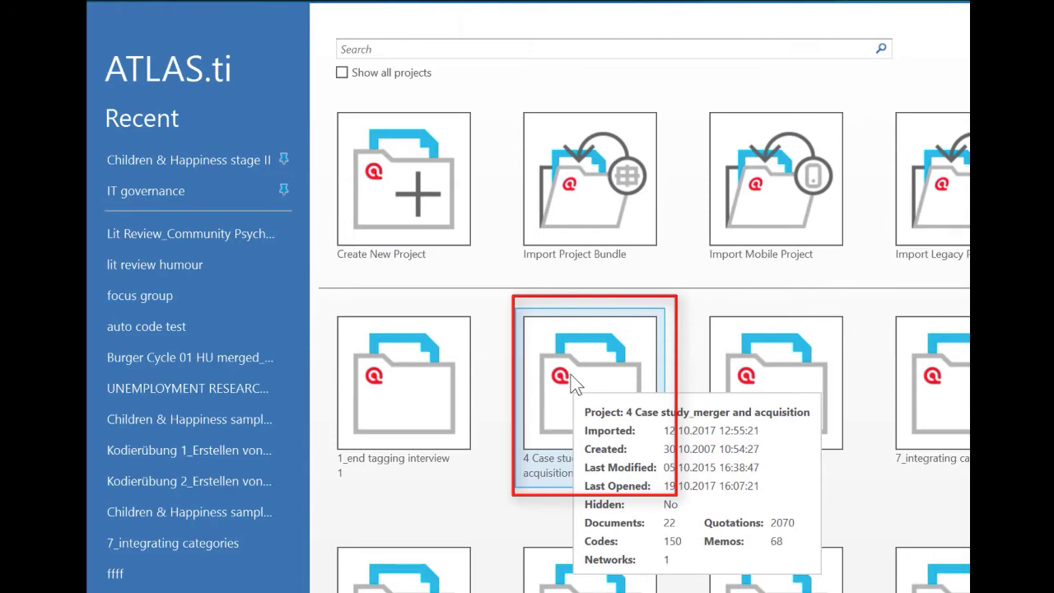
{"action": "scroll", "scroll_direction": "down", "scroll_amount": 3}
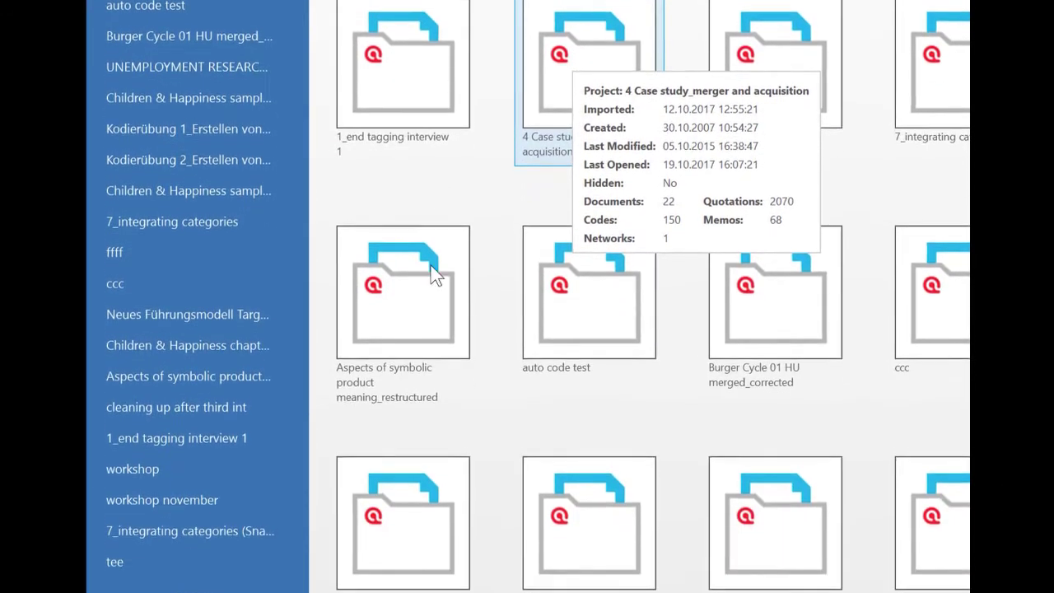
{"action": "scroll", "scroll_direction": "down", "scroll_amount": 3}
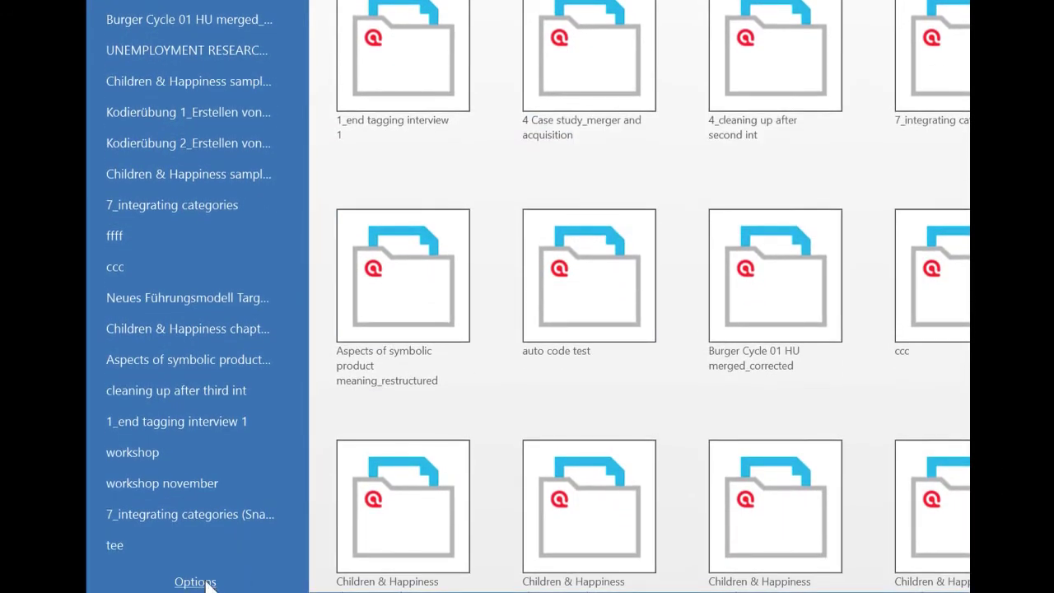
{"action": "left_click", "coordinate": [194, 581]}
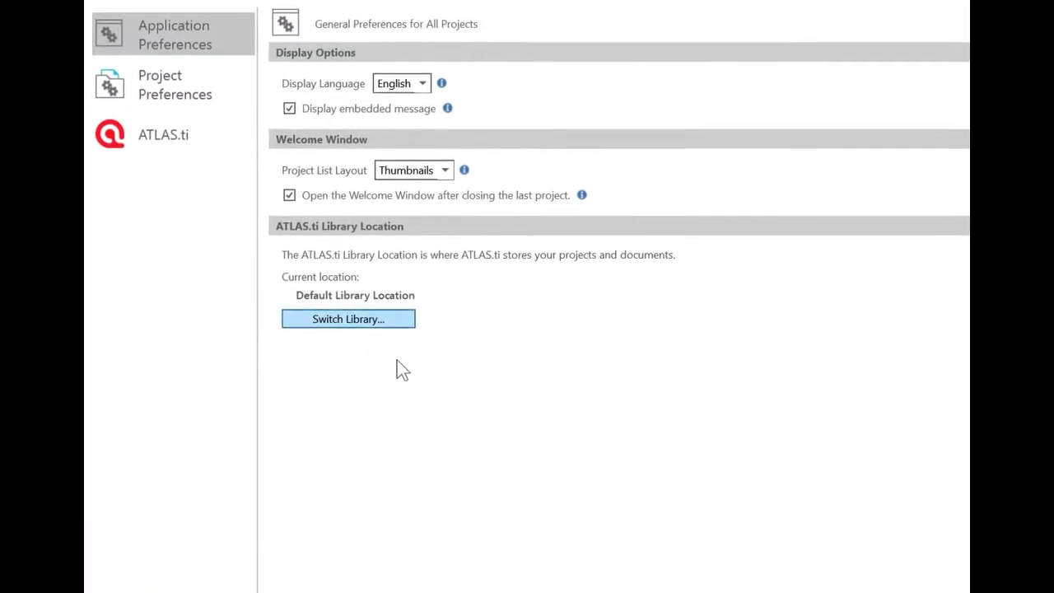
- Start the Switch Library wizard from Library Location and reach the library action choices
{"action": "left_click", "coordinate": [347, 319]}
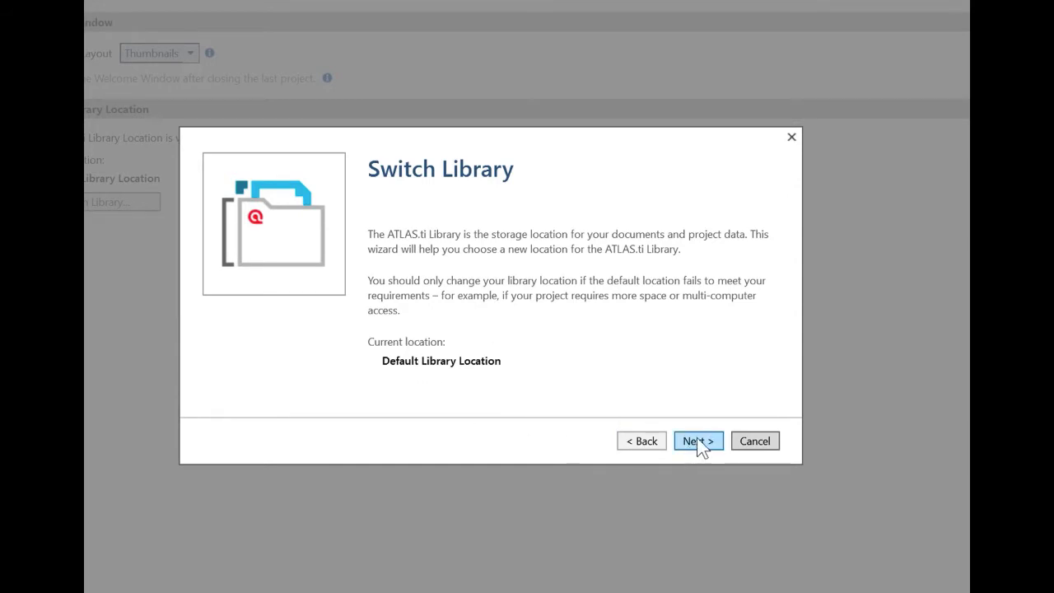
{"action": "left_click", "coordinate": [699, 442]}
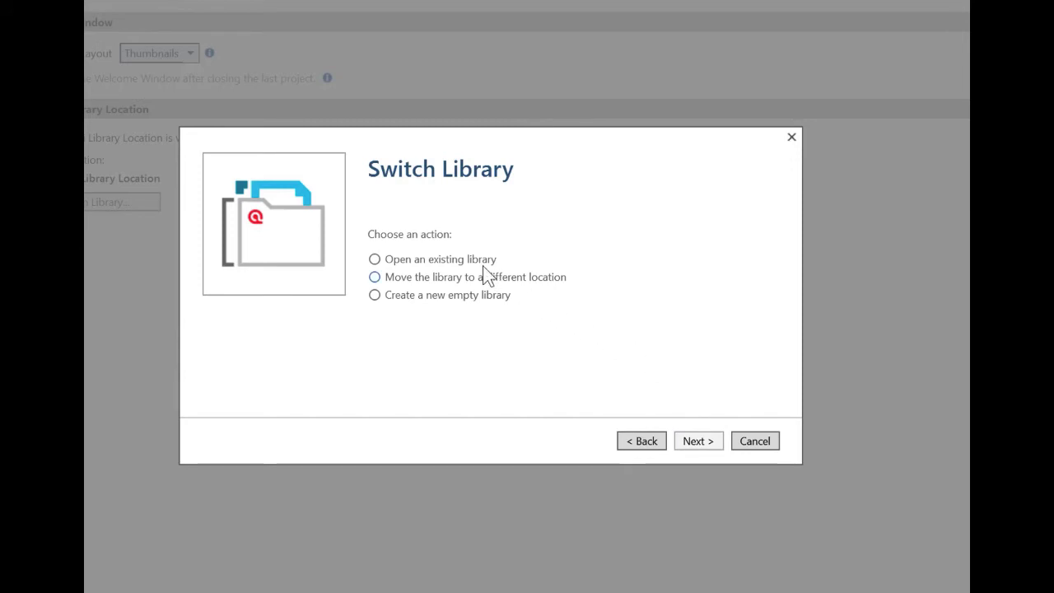
{"action": "left_click", "coordinate": [374, 259]}
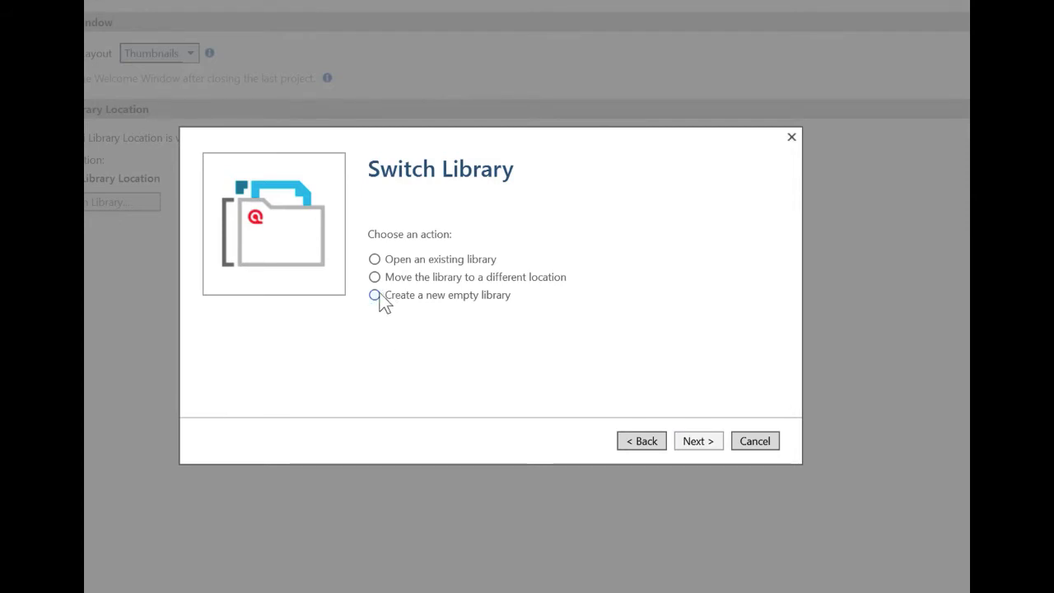
- Choose to create a new empty library and browse for its folder
{"action": "left_click", "coordinate": [375, 295]}
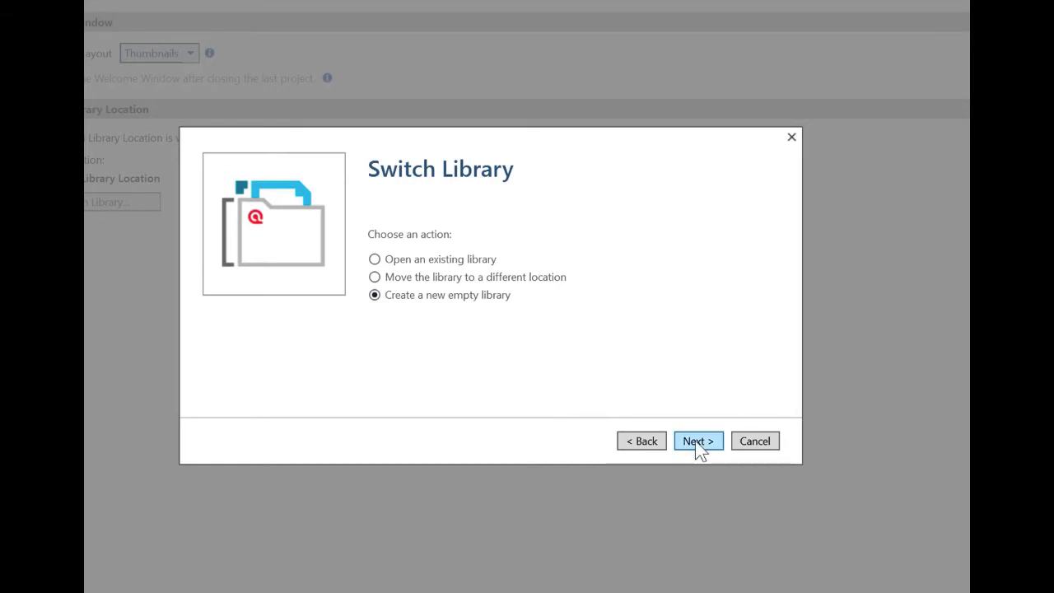
{"action": "left_click", "coordinate": [698, 442]}
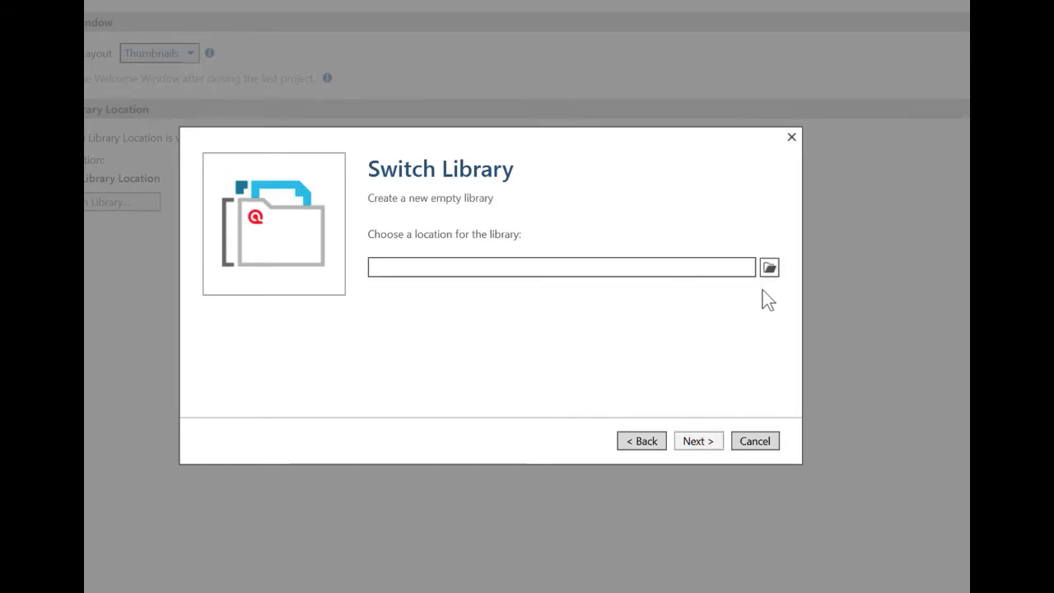
{"action": "left_click", "coordinate": [768, 267]}
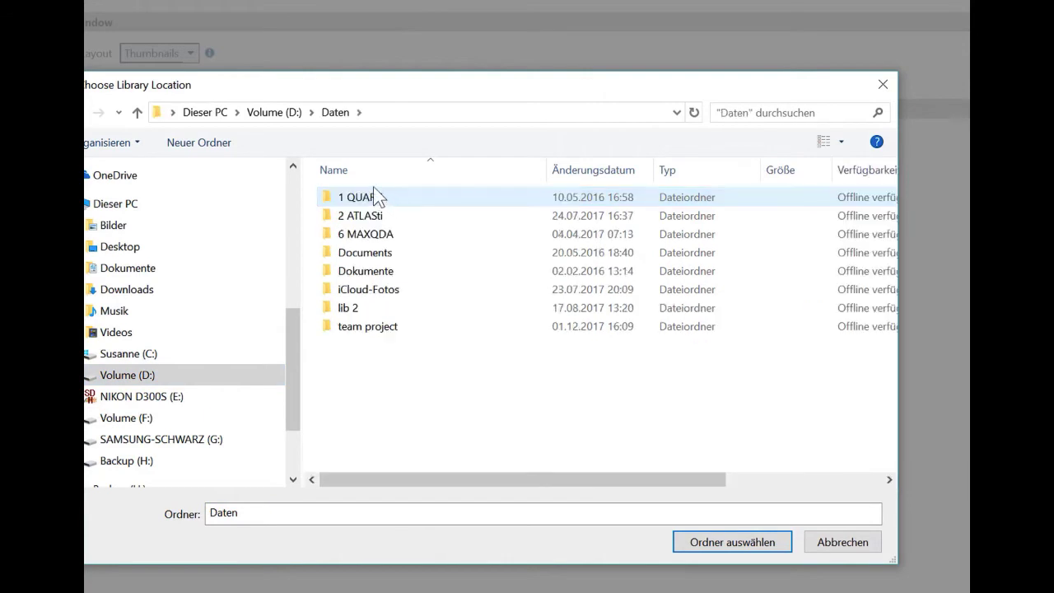
- Pick the ATLAS.ti library folder inside team project as the new library location
{"action": "left_click", "coordinate": [369, 326]}
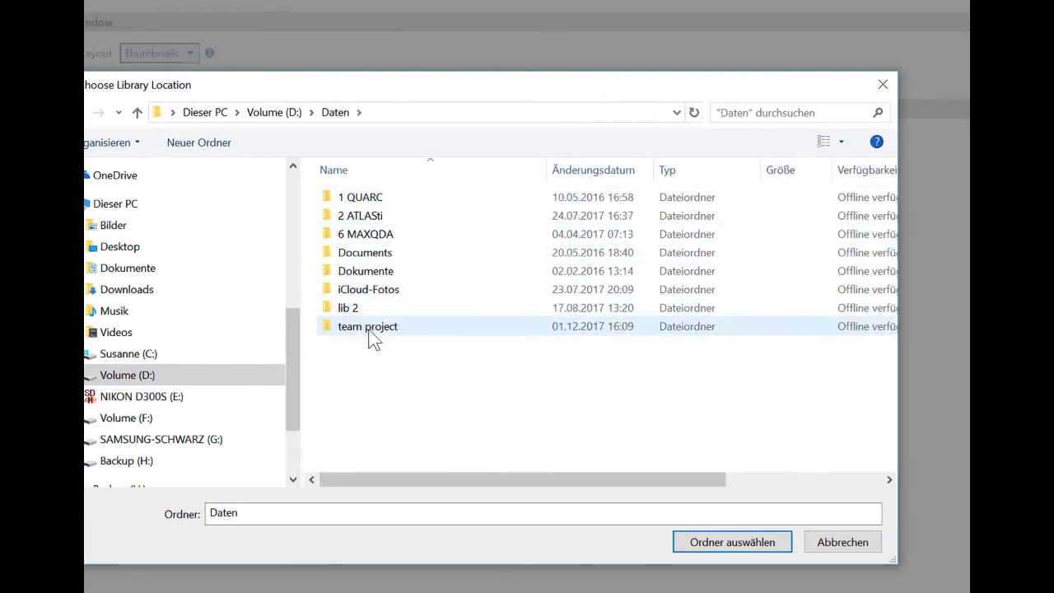
{"action": "double_click", "coordinate": [367, 326]}
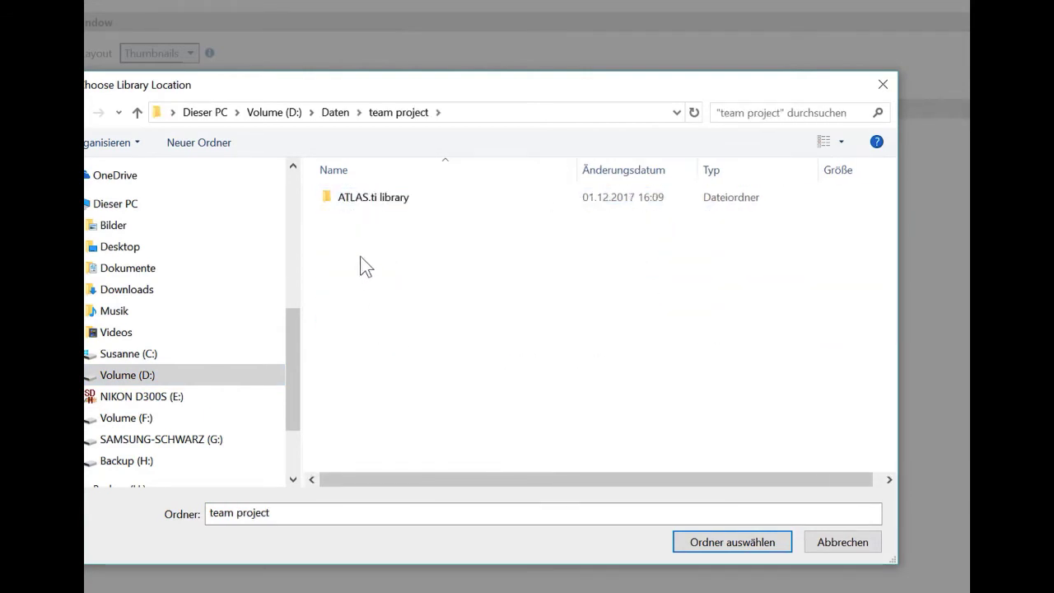
{"action": "left_click", "coordinate": [372, 197]}
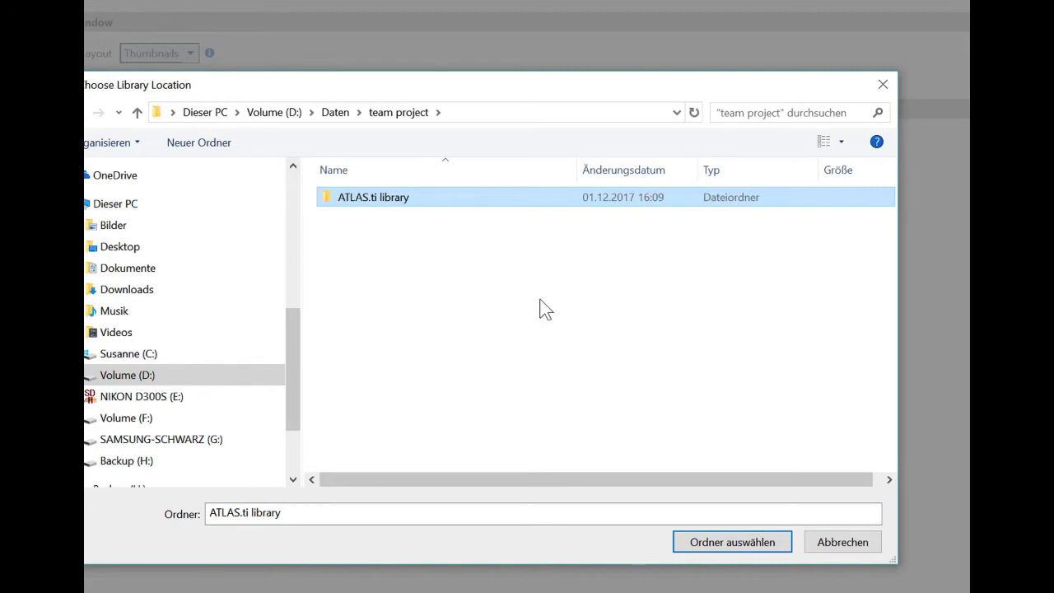
{"action": "left_click", "coordinate": [731, 542]}
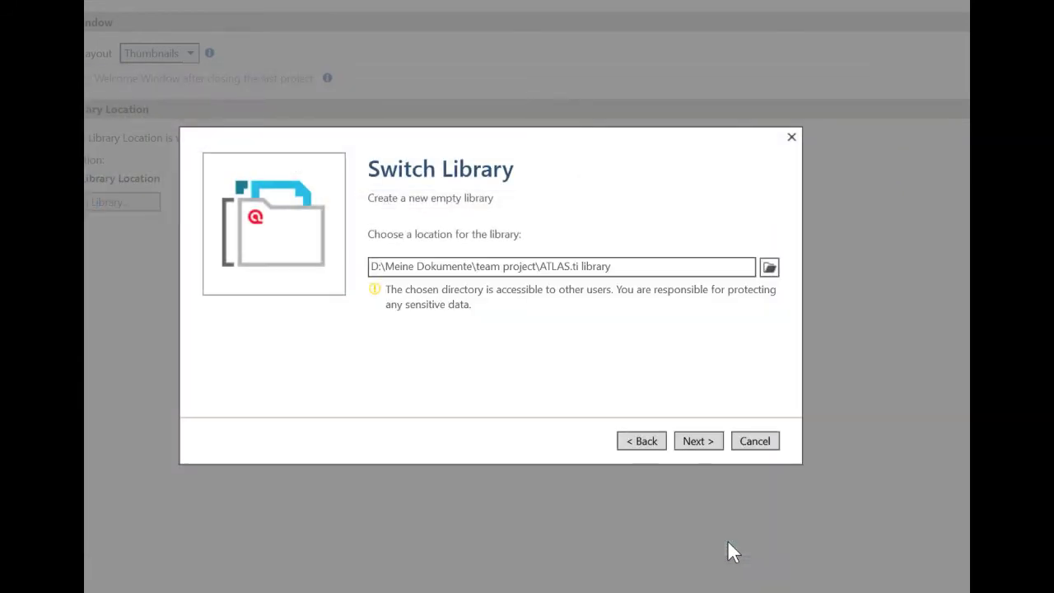
{"action": "mouse_move", "coordinate": [441, 296]}
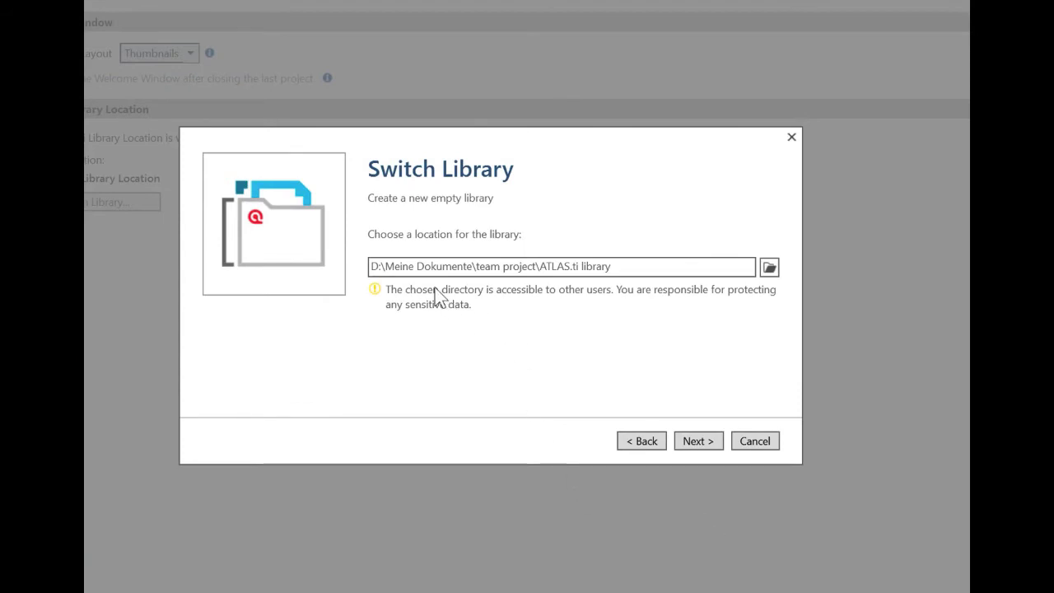
{"action": "mouse_move", "coordinate": [491, 340]}
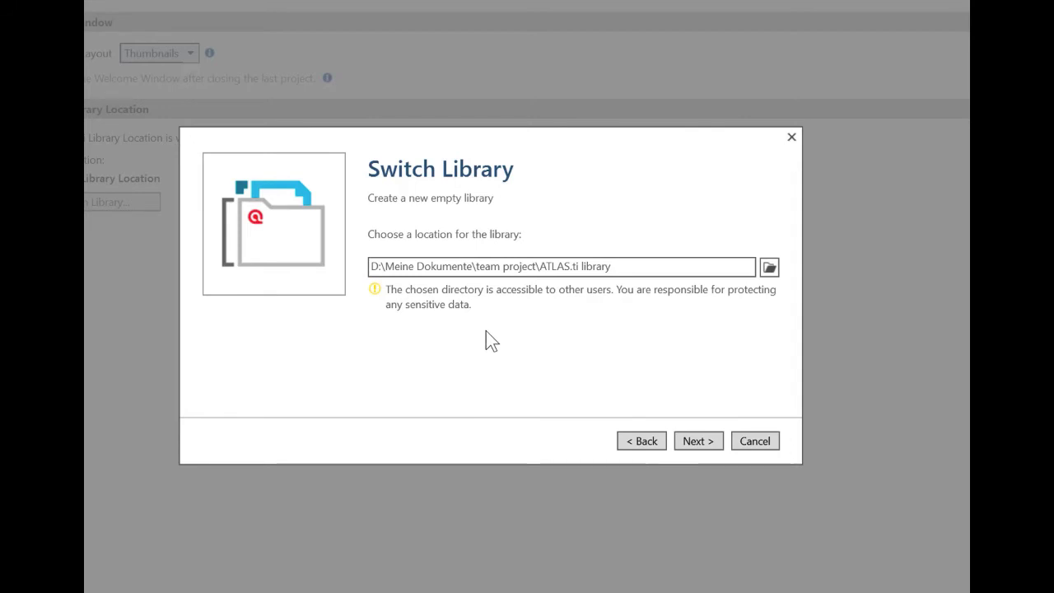
{"action": "mouse_move", "coordinate": [491, 331]}
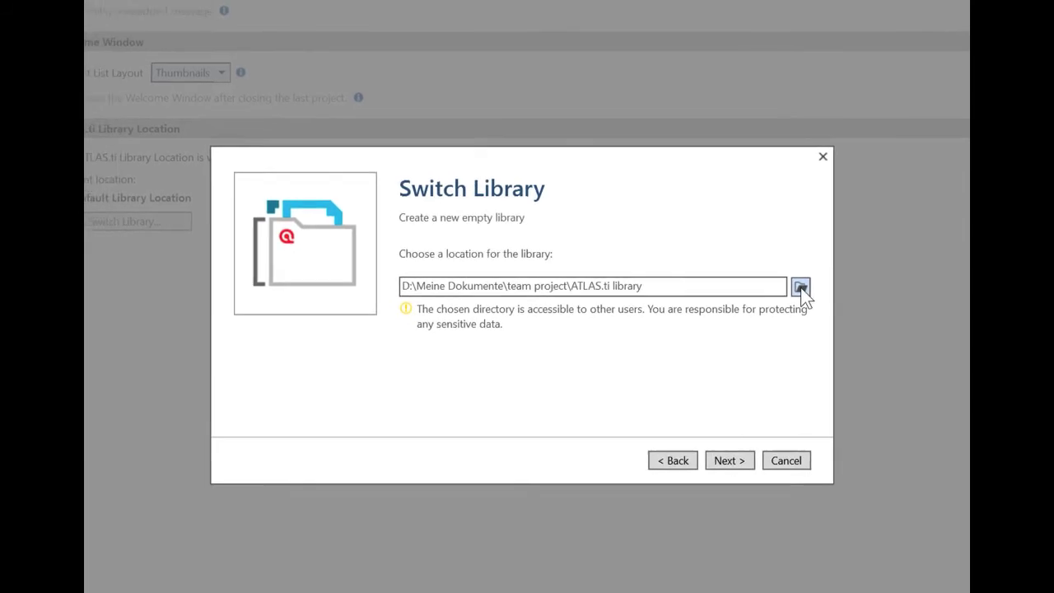
- Try the 2 ATLASti folder on OneDrive as the library location (rejected)
{"action": "left_click", "coordinate": [801, 286]}
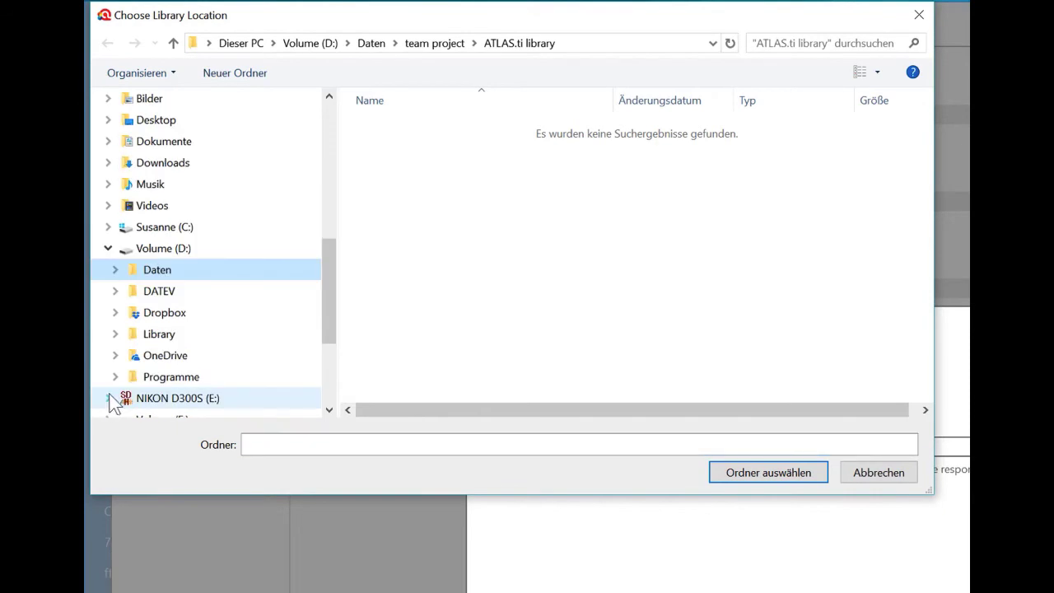
{"action": "left_click", "coordinate": [165, 356]}
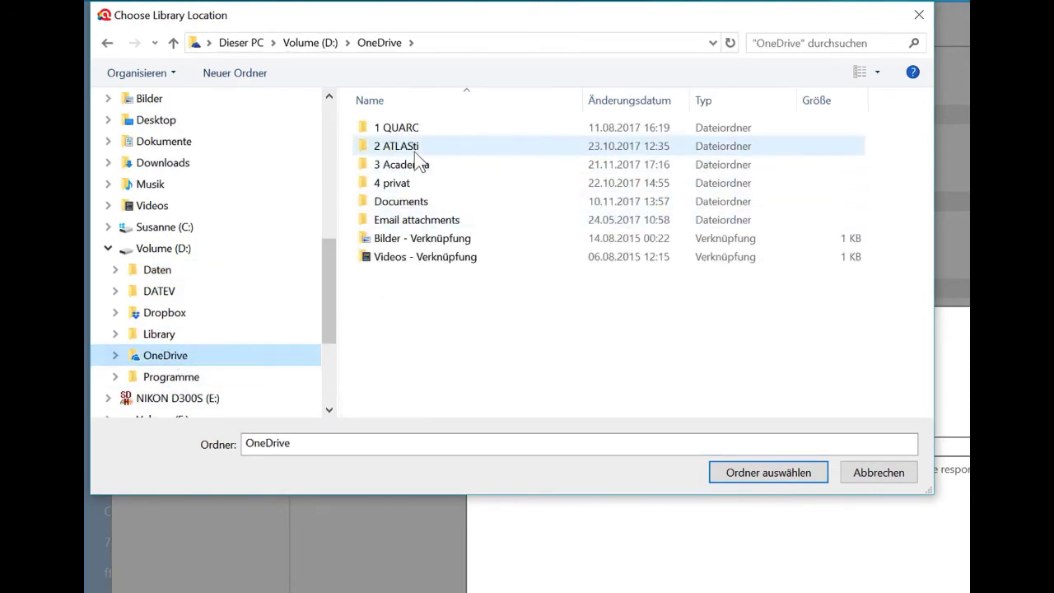
{"action": "left_click", "coordinate": [767, 471]}
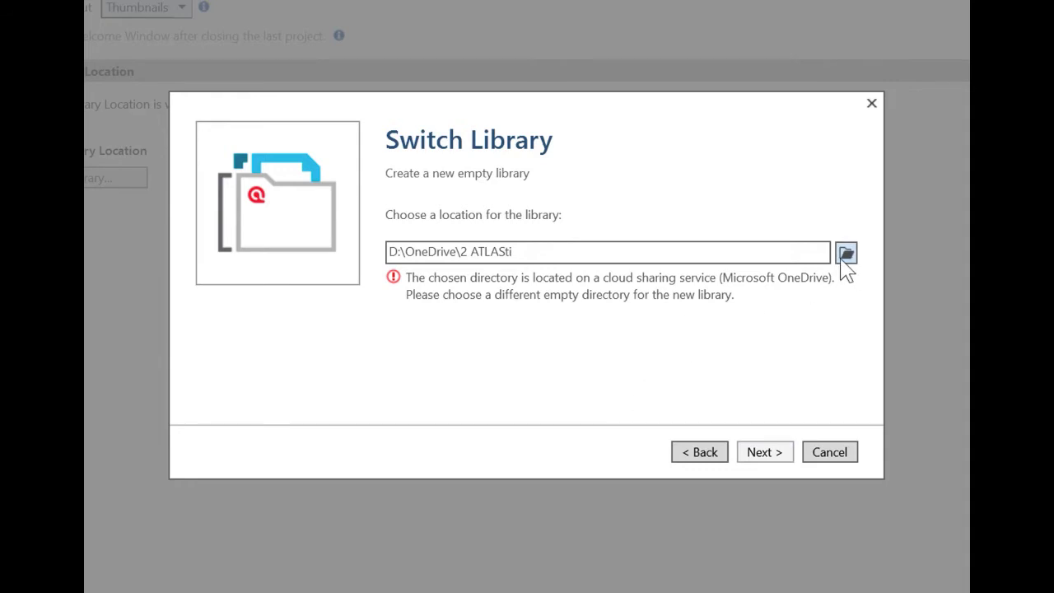
- Try the team project folder itself as the library location (rejected)
{"action": "left_click", "coordinate": [847, 252]}
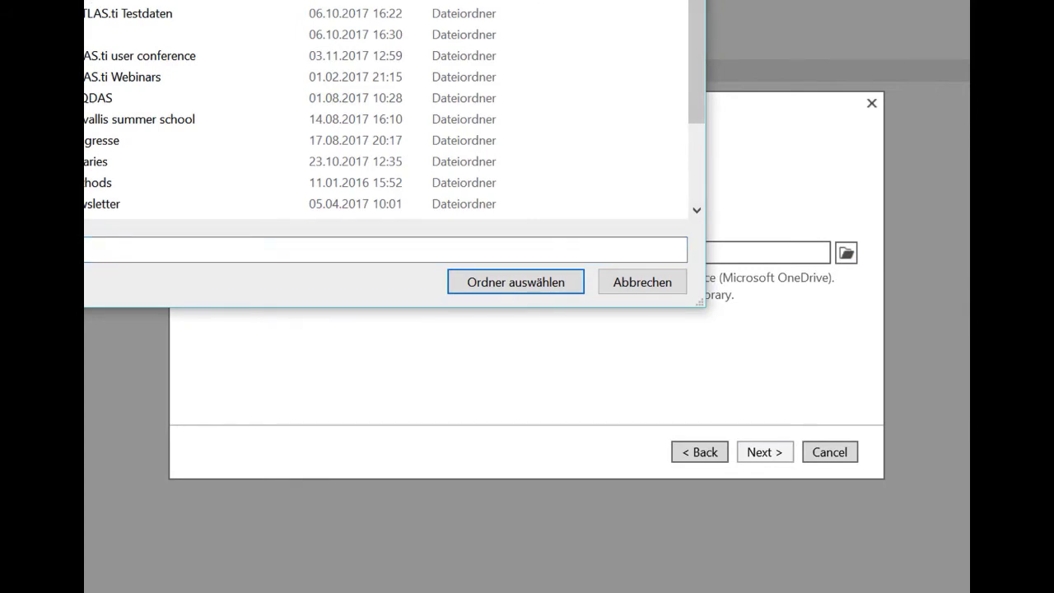
{"action": "scroll", "scroll_direction": "down", "scroll_amount": 3}
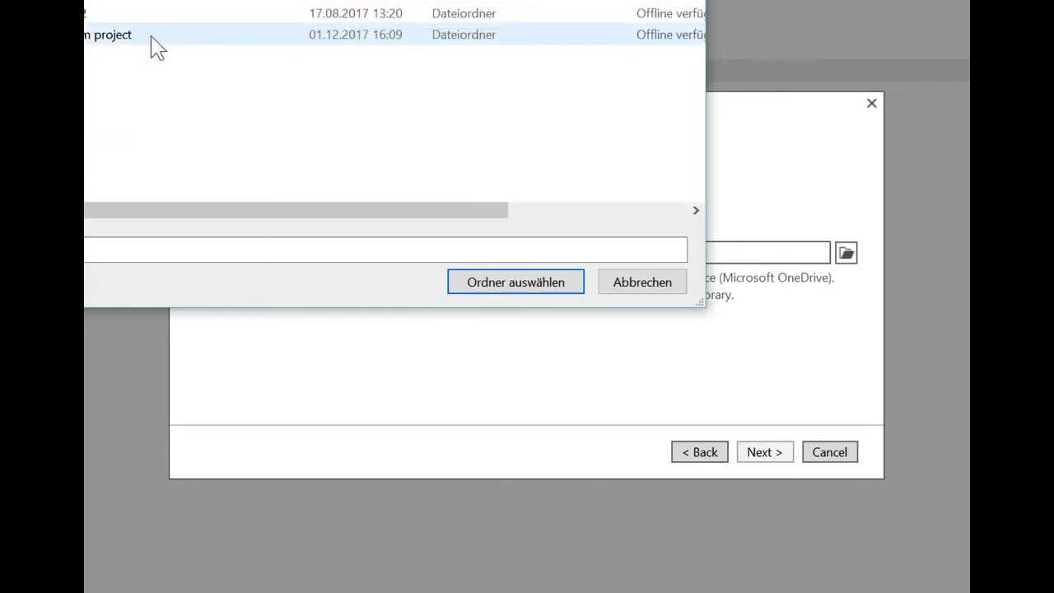
{"action": "left_click", "coordinate": [107, 35]}
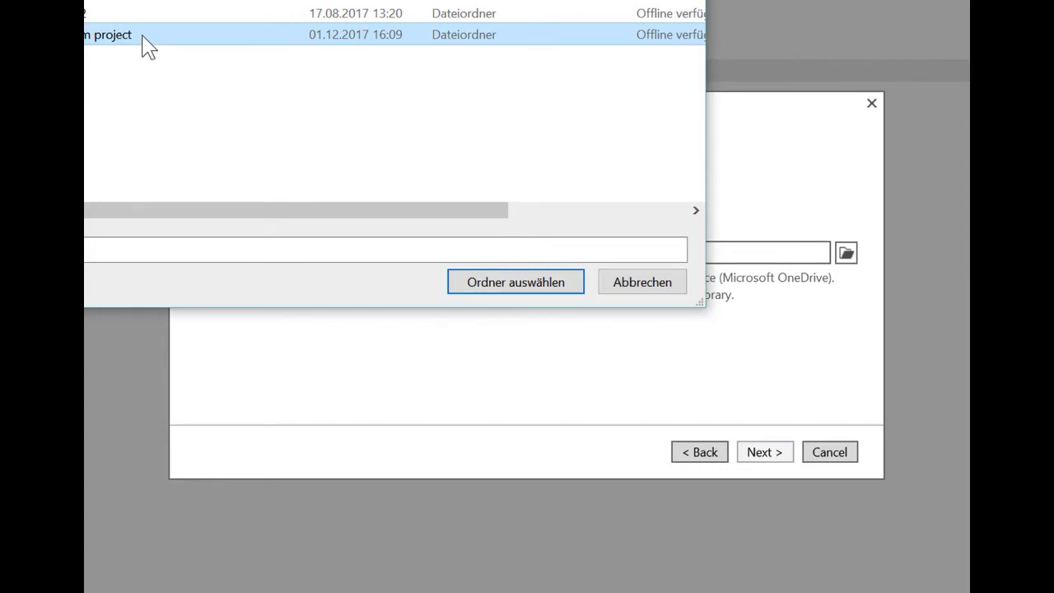
{"action": "left_click", "coordinate": [515, 282]}
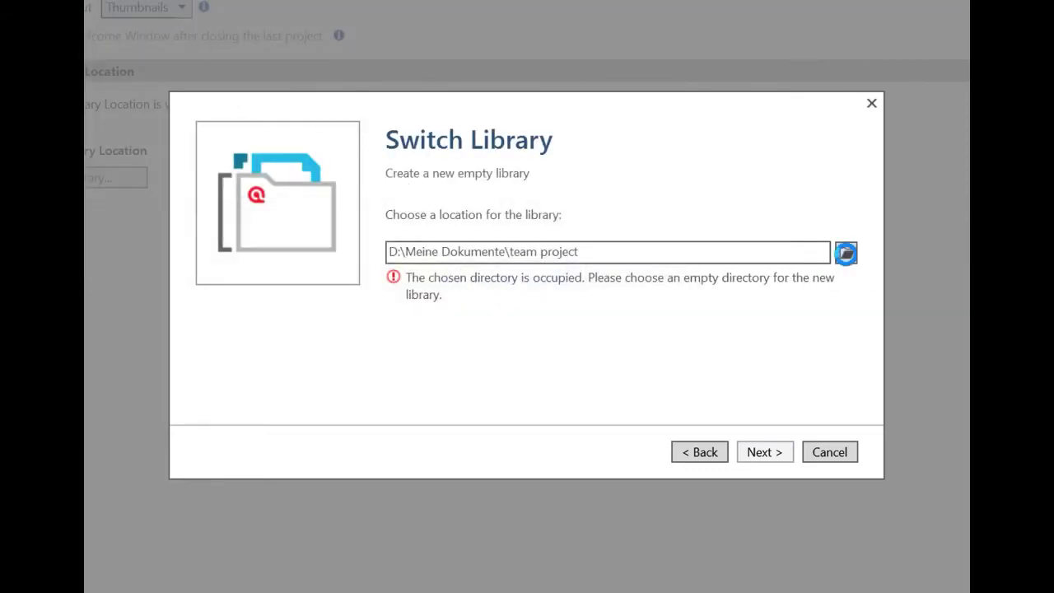
- Settle on team project\ATLAS.ti library and proceed to the switch confirmation
{"action": "left_click", "coordinate": [846, 252]}
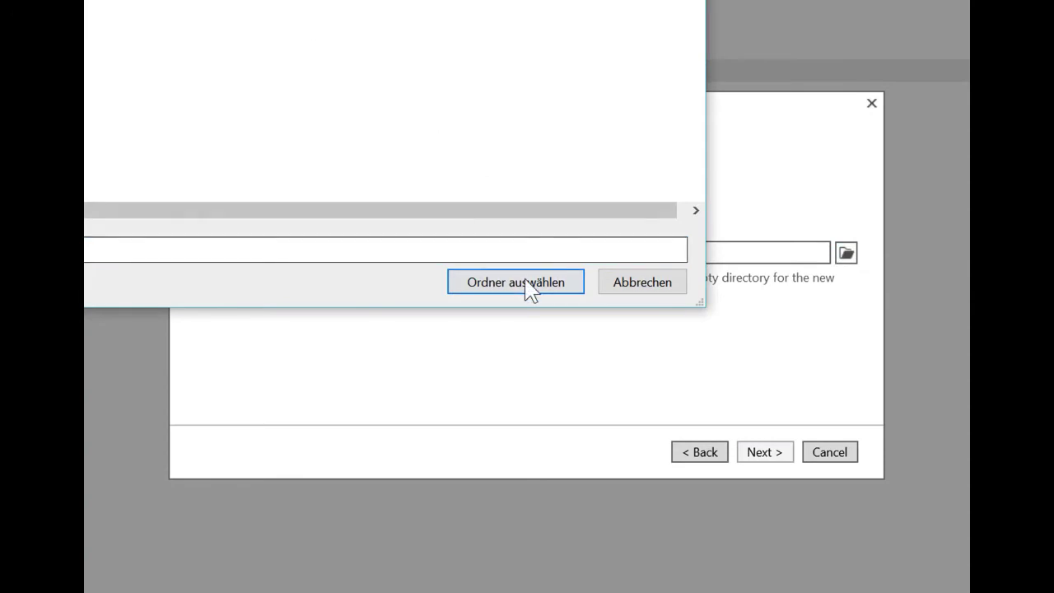
{"action": "left_click", "coordinate": [513, 280]}
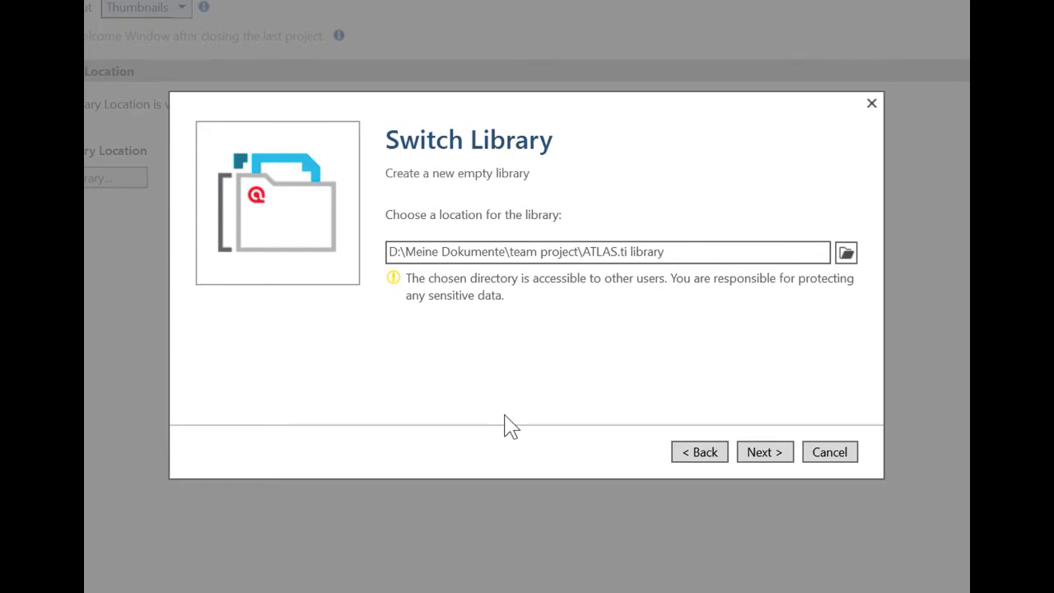
{"action": "left_click", "coordinate": [764, 451]}
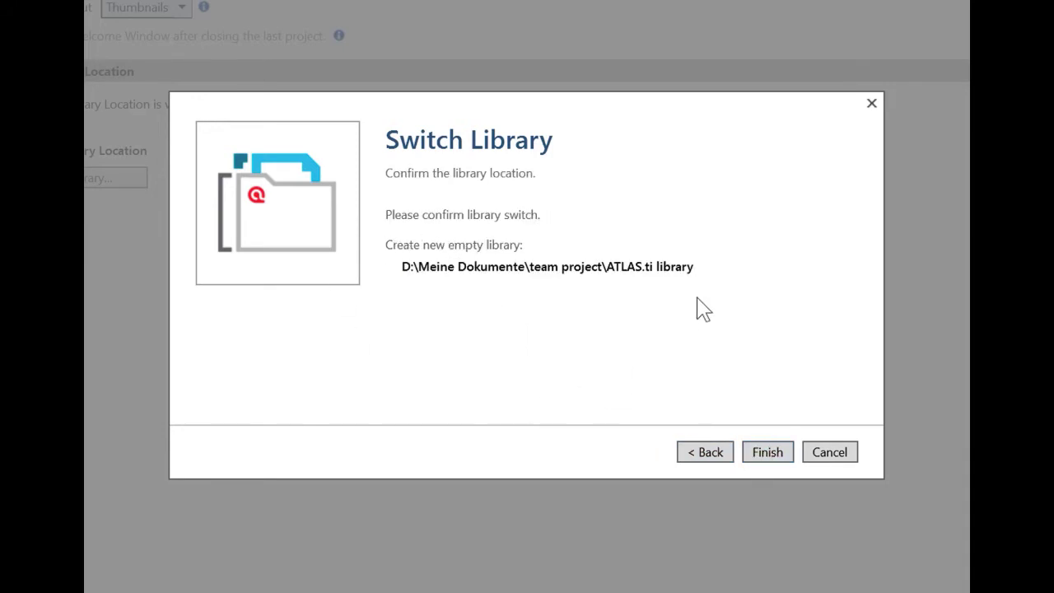
{"action": "mouse_move", "coordinate": [576, 316]}
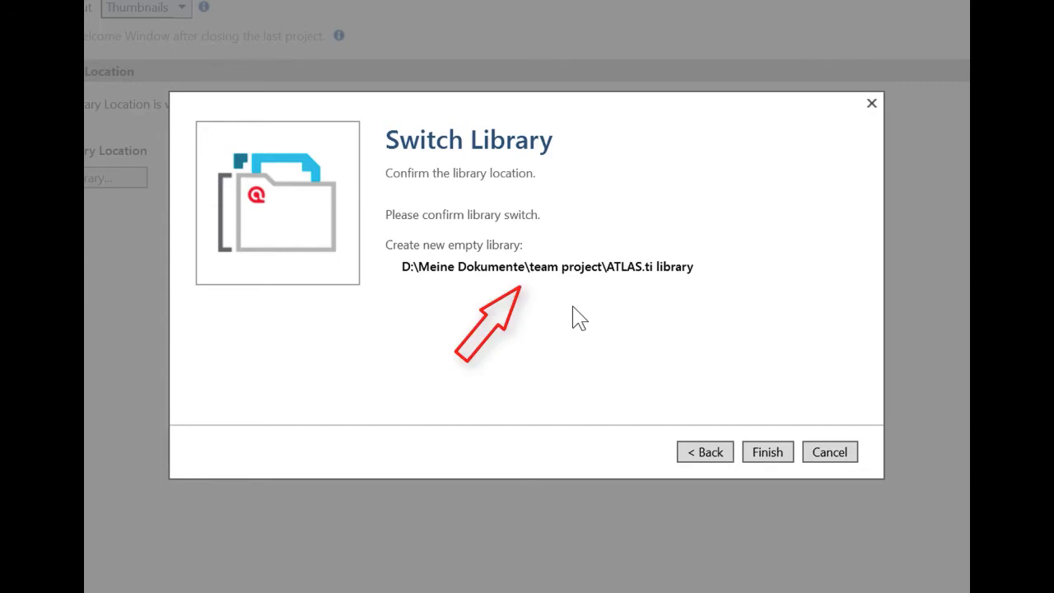
- Finish the wizard to confirm switching to the new empty library
{"action": "left_click", "coordinate": [767, 451]}
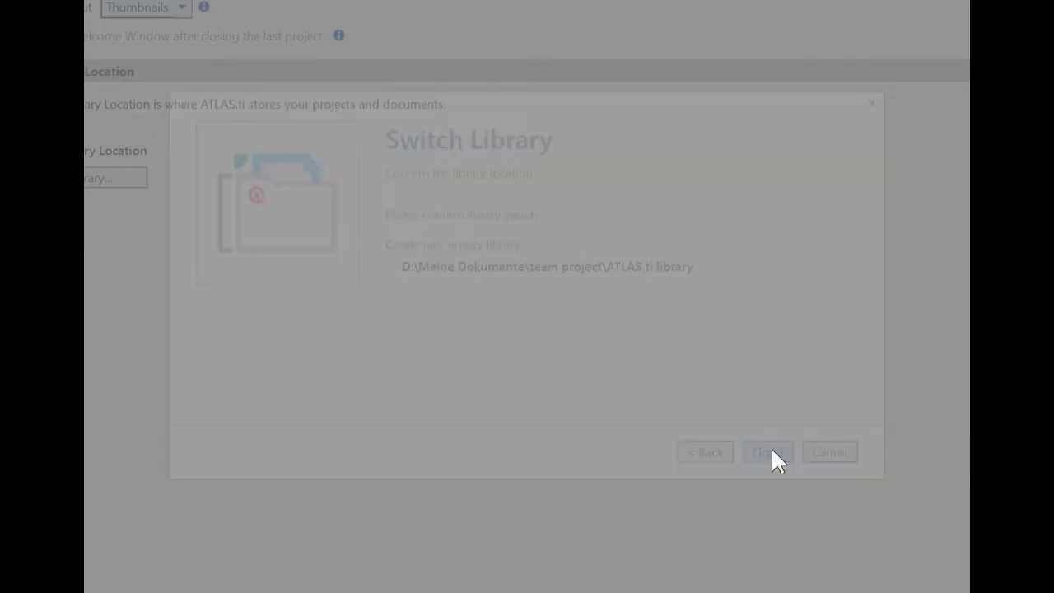
- Let ATLAS.ti restart into the new empty library with no projects
{"action": "left_click", "coordinate": [767, 451]}
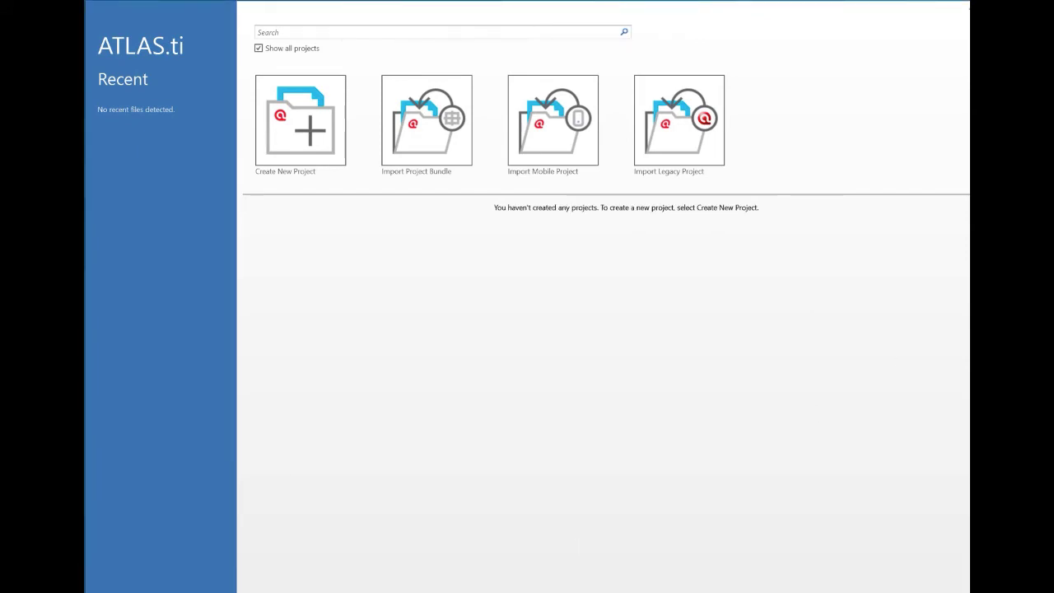
{"action": "mouse_move", "coordinate": [453, 514]}
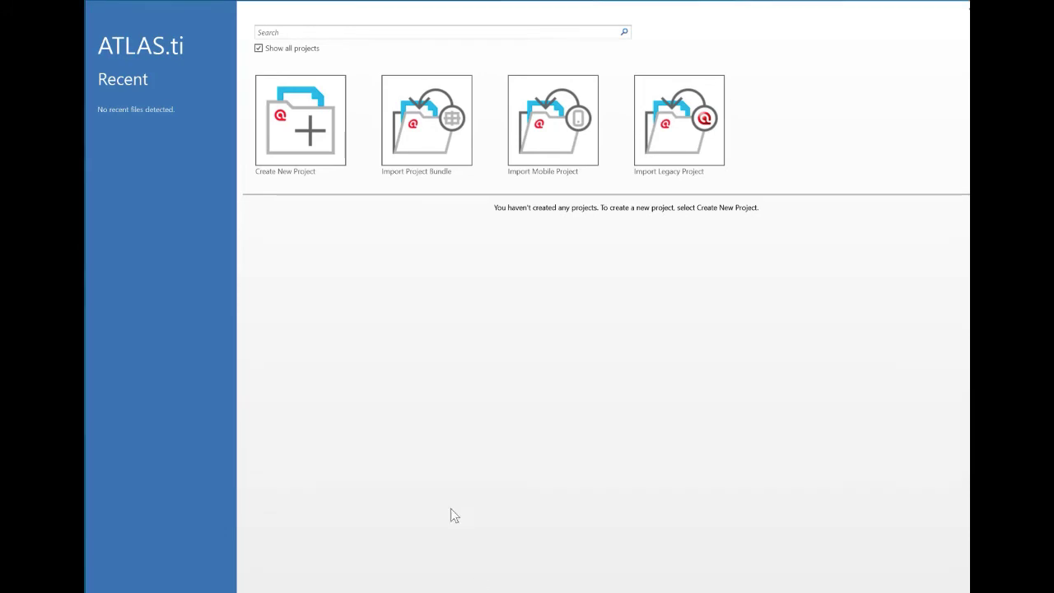
{"action": "mouse_move", "coordinate": [327, 145]}
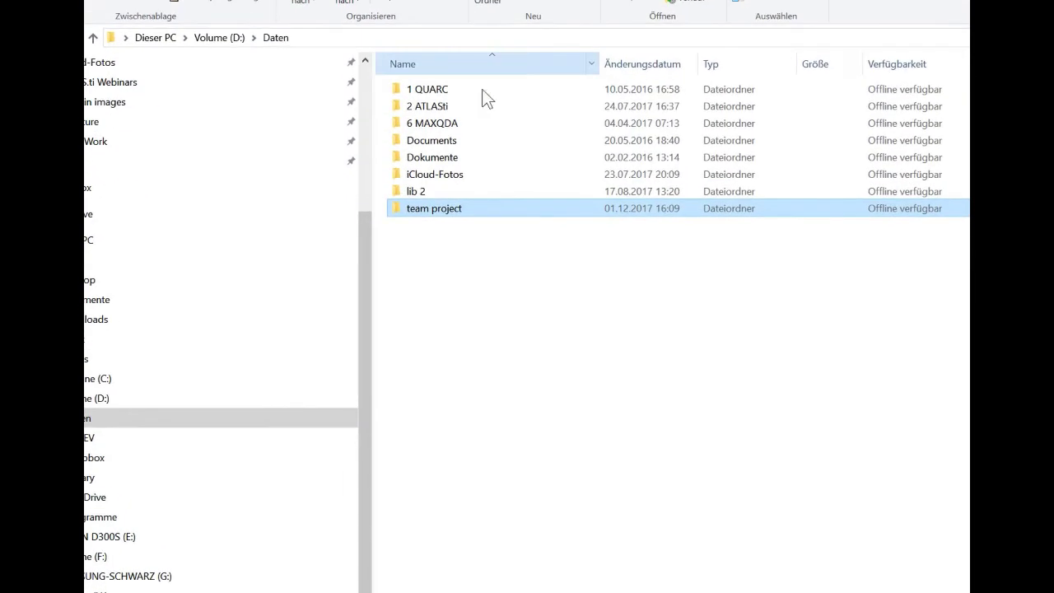
- Enter team project and then its ATLAS.ti library folder in File Explorer
{"action": "double_click", "coordinate": [435, 208]}
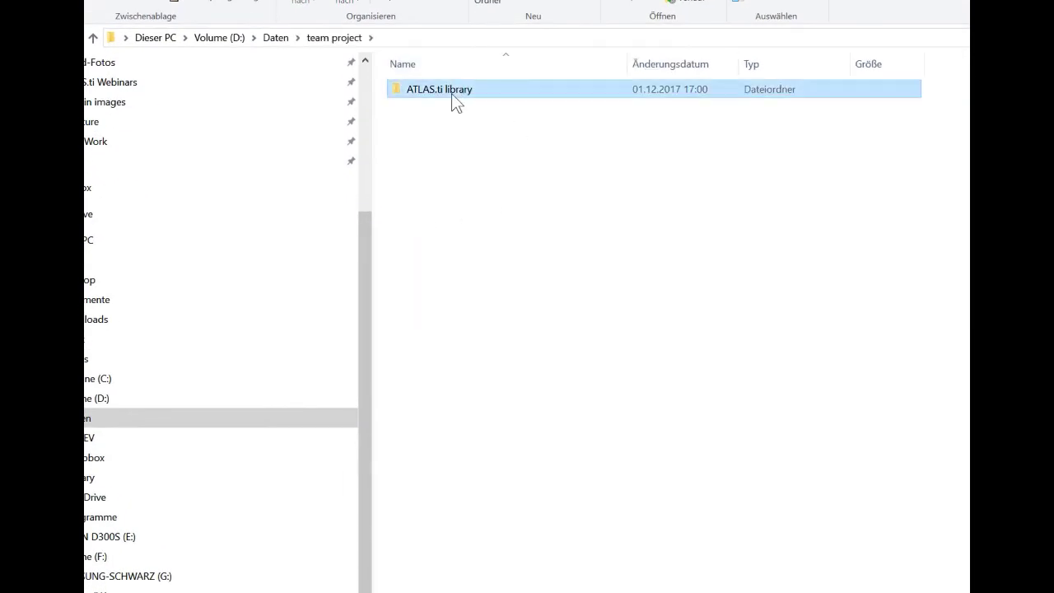
{"action": "double_click", "coordinate": [438, 89]}
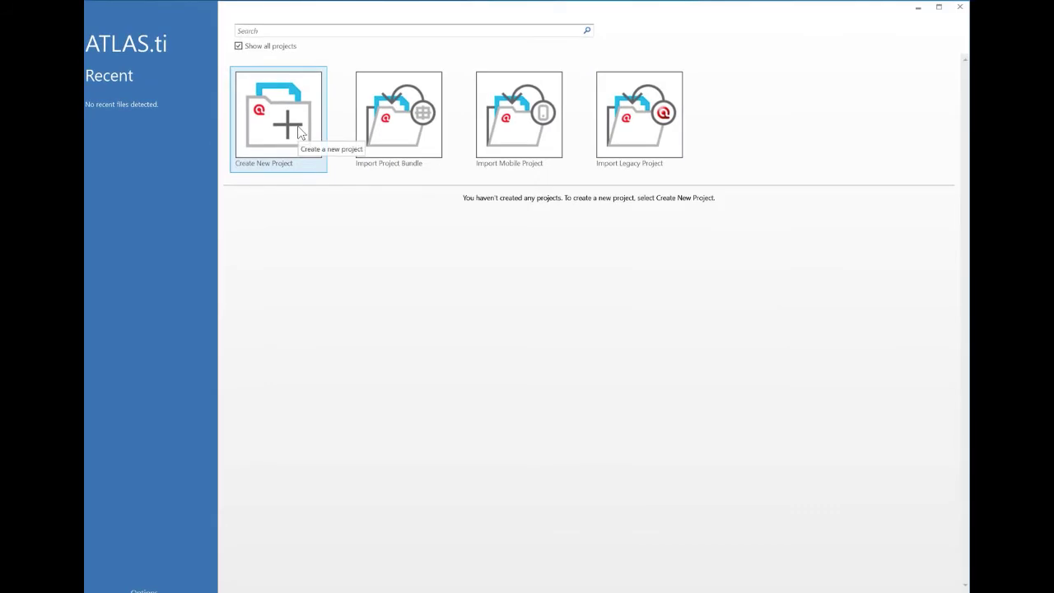
{"action": "mouse_move", "coordinate": [345, 245]}
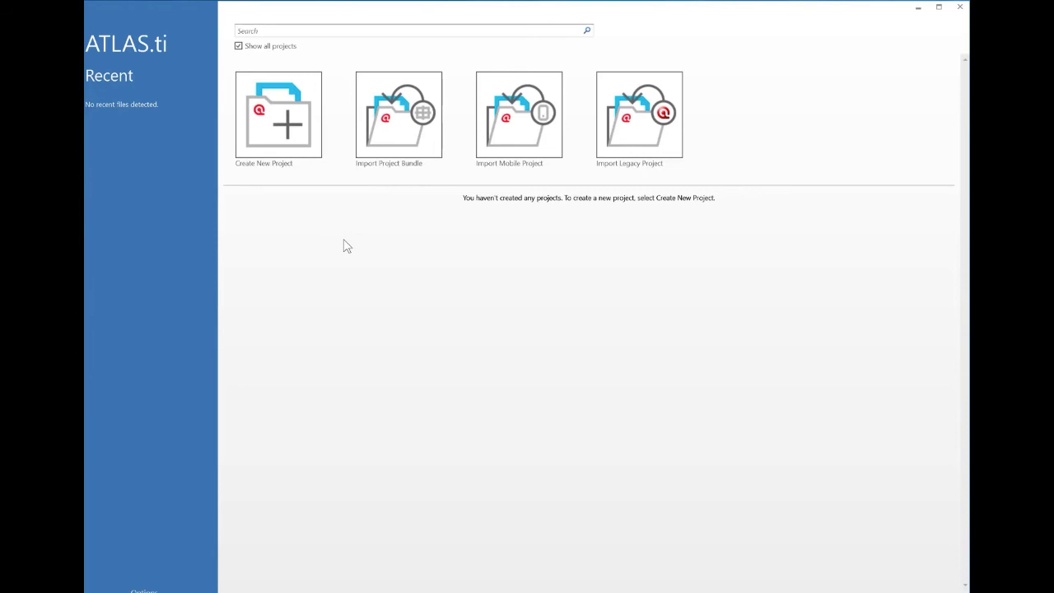
{"action": "mouse_move", "coordinate": [158, 548]}
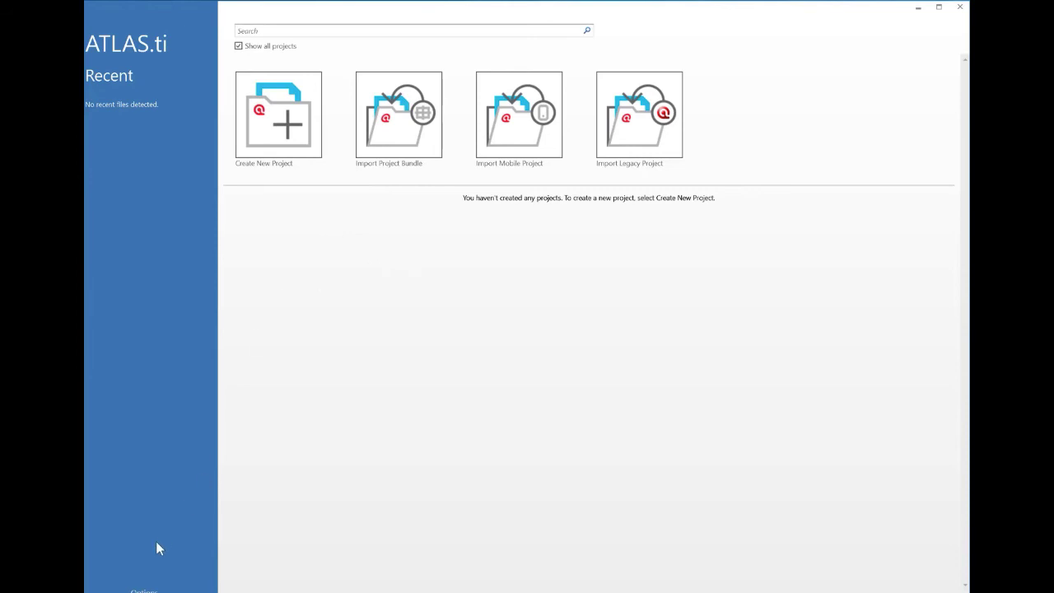
{"action": "mouse_move", "coordinate": [158, 547]}
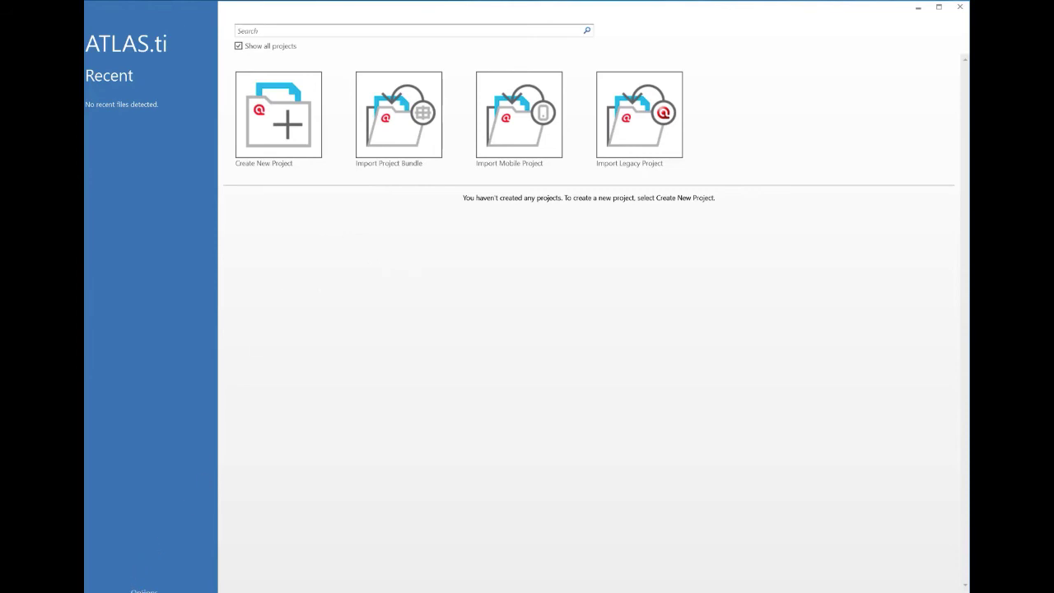
- From preferences, start the Switch Library wizard and choose to open an existing library
{"action": "left_click", "coordinate": [144, 589]}
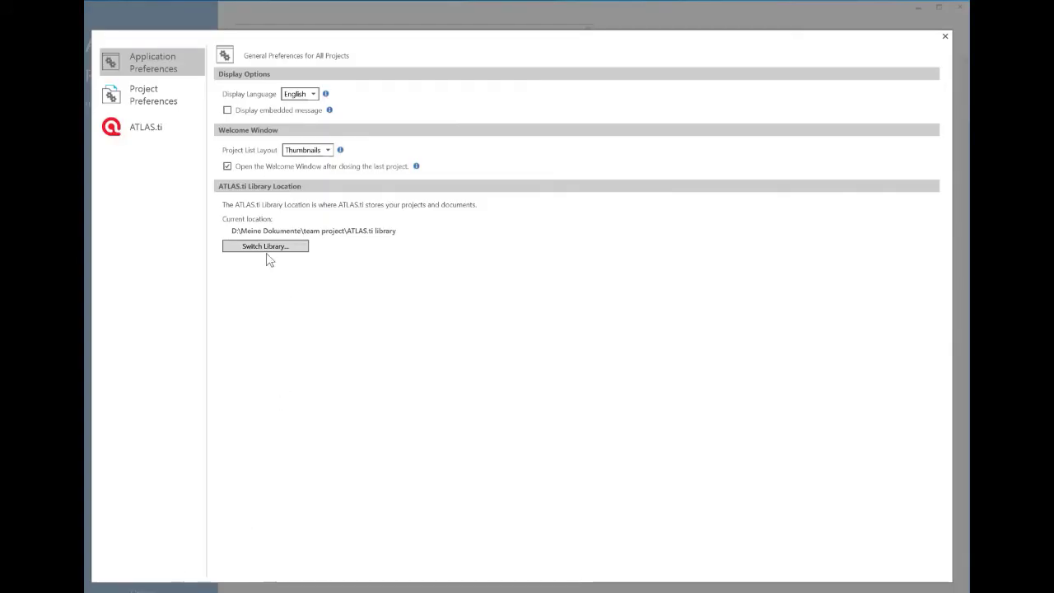
{"action": "left_click", "coordinate": [263, 247]}
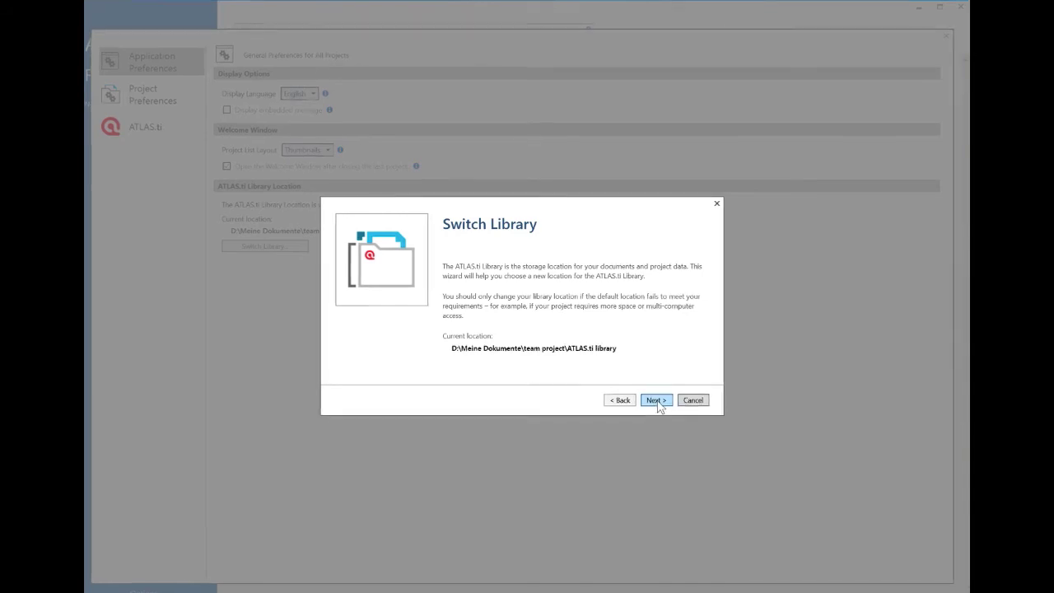
{"action": "left_click", "coordinate": [656, 400]}
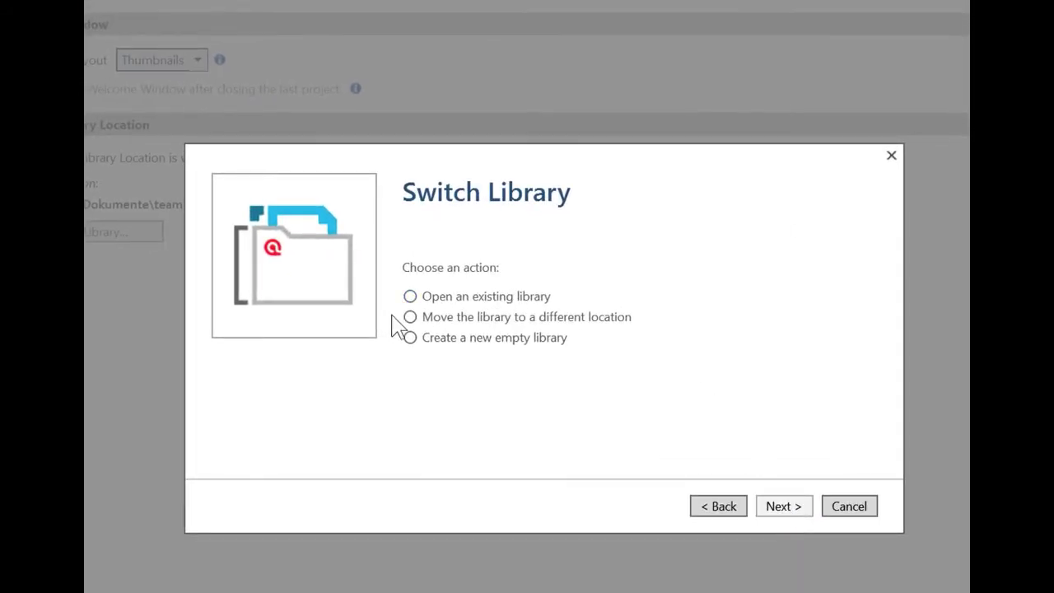
{"action": "left_click", "coordinate": [409, 296]}
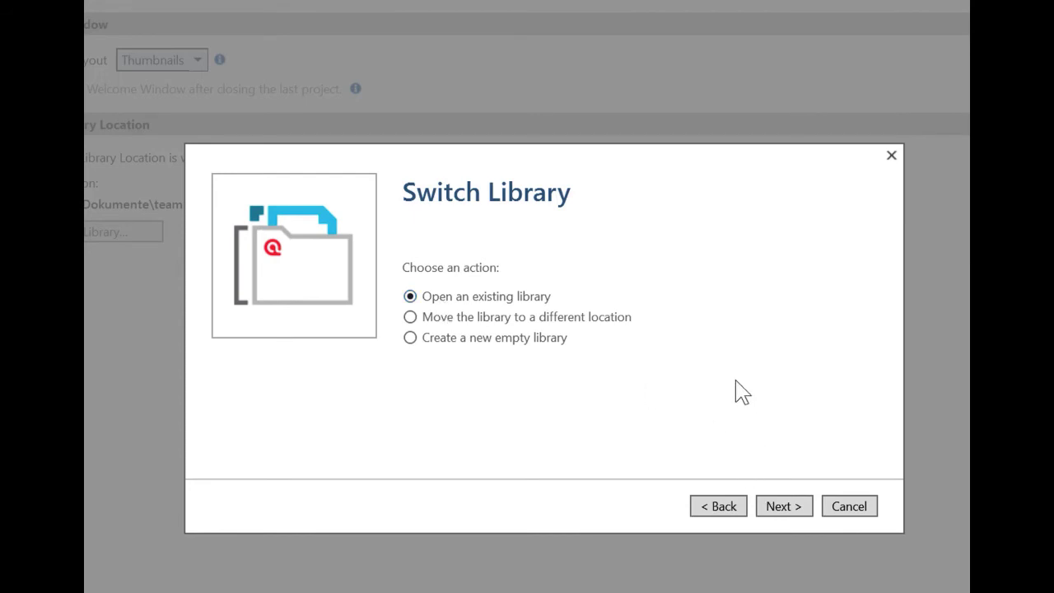
- Select Default Library Location and finish switching back to the default library
{"action": "left_click", "coordinate": [784, 506]}
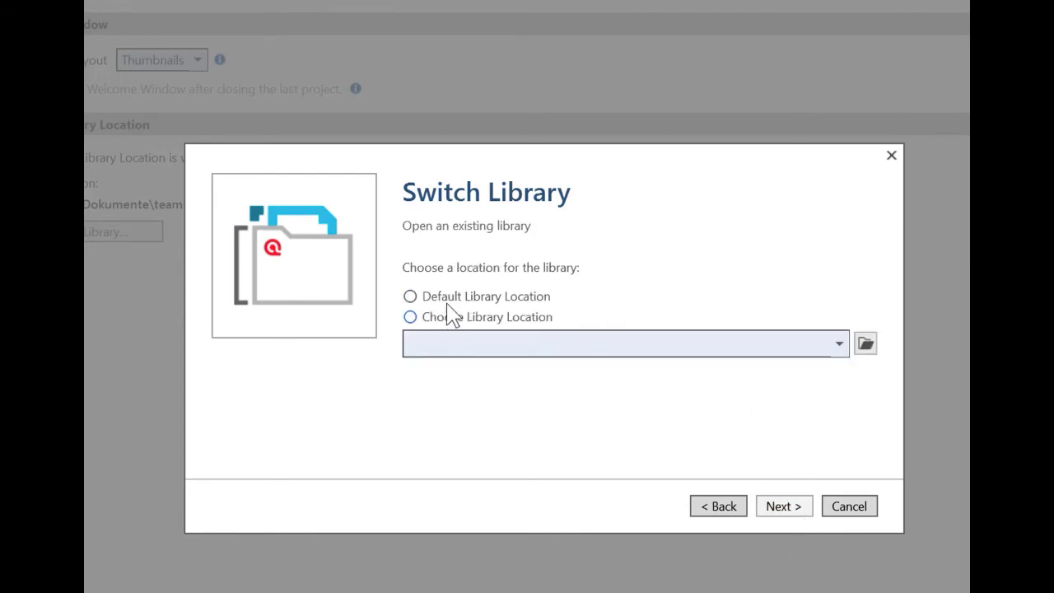
{"action": "left_click", "coordinate": [409, 296]}
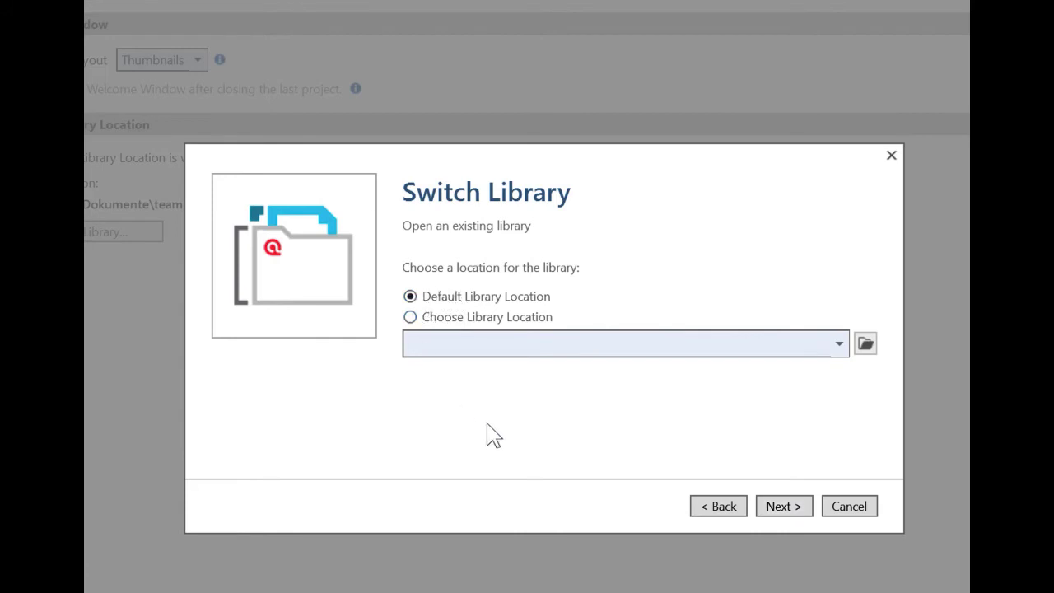
{"action": "mouse_move", "coordinate": [504, 389]}
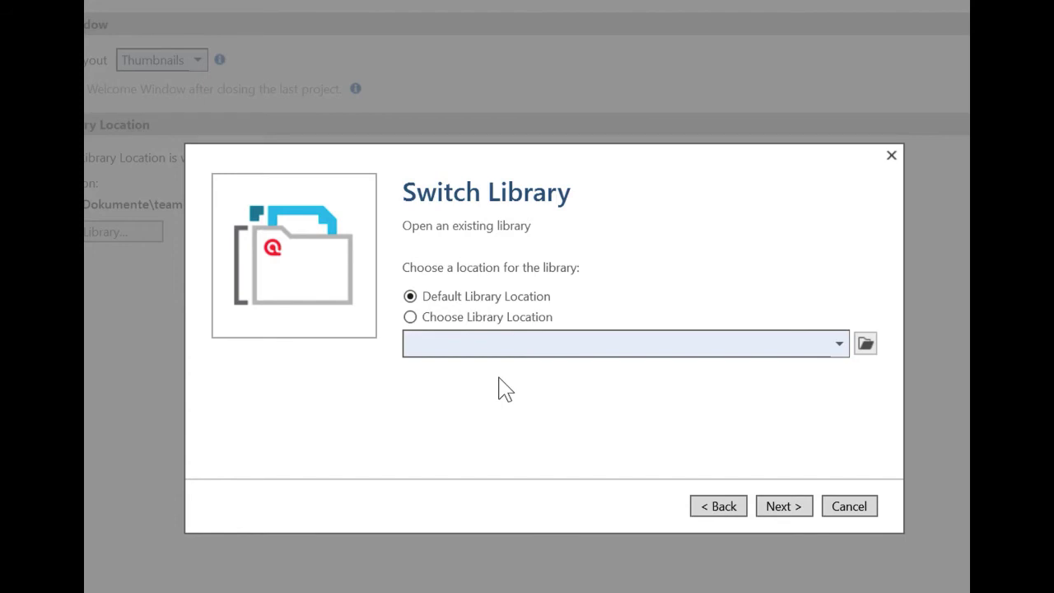
{"action": "mouse_move", "coordinate": [757, 435]}
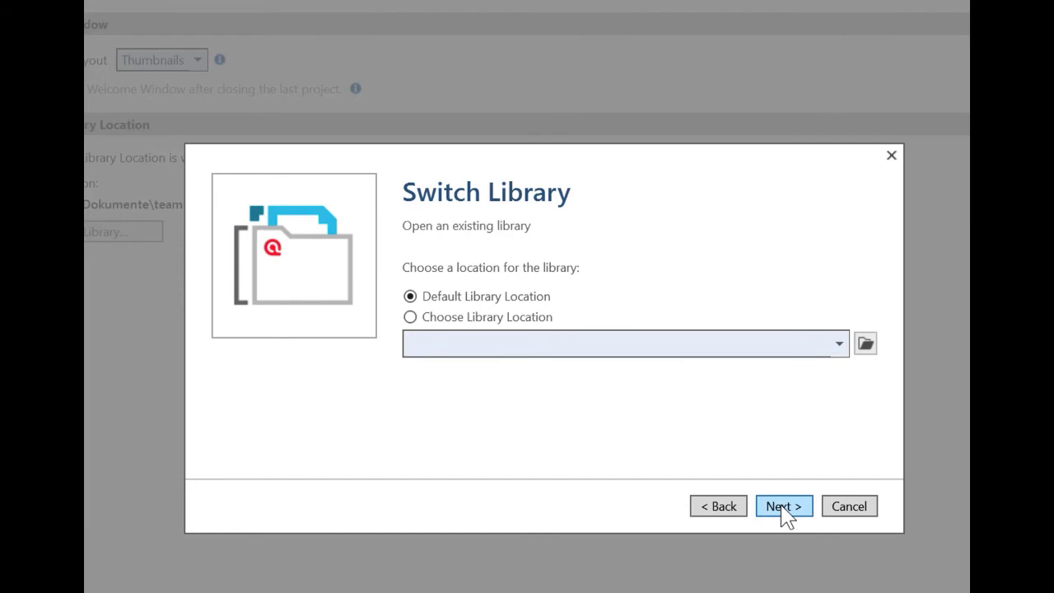
{"action": "left_click", "coordinate": [784, 506]}
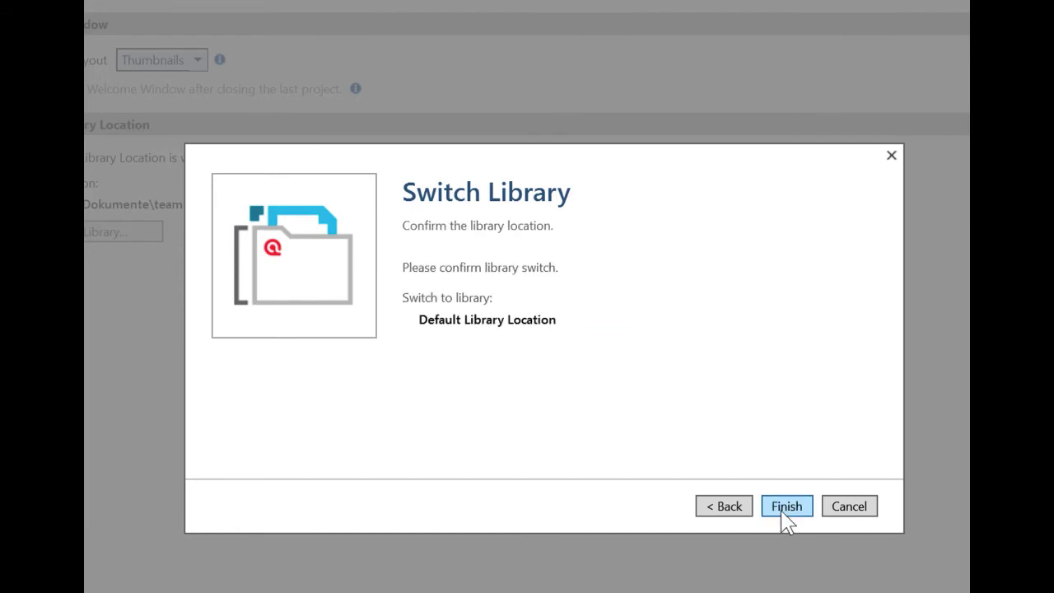
{"action": "left_click", "coordinate": [786, 506]}
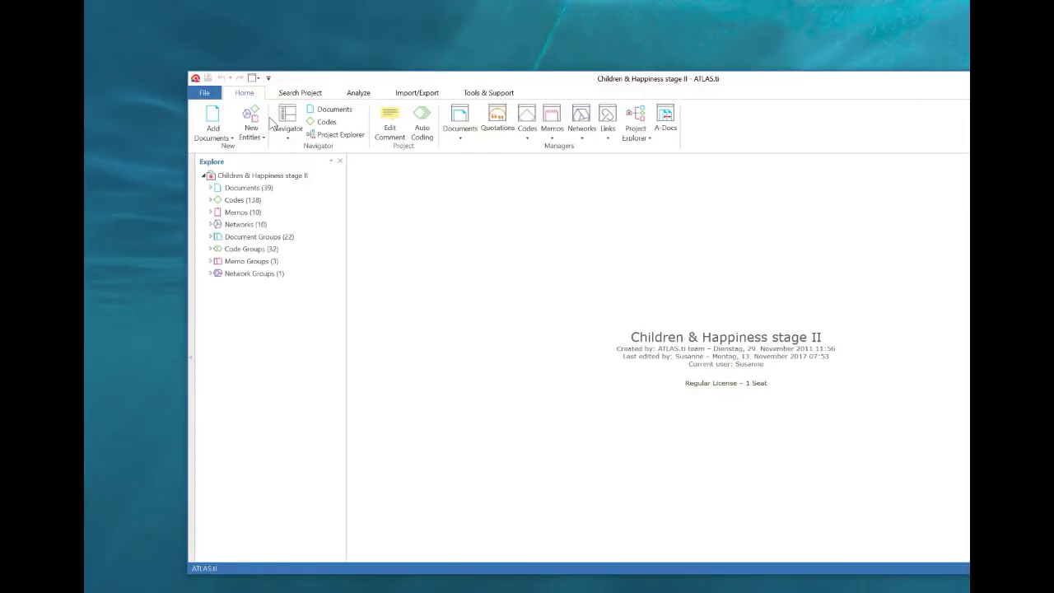
{"action": "mouse_move", "coordinate": [807, 92]}
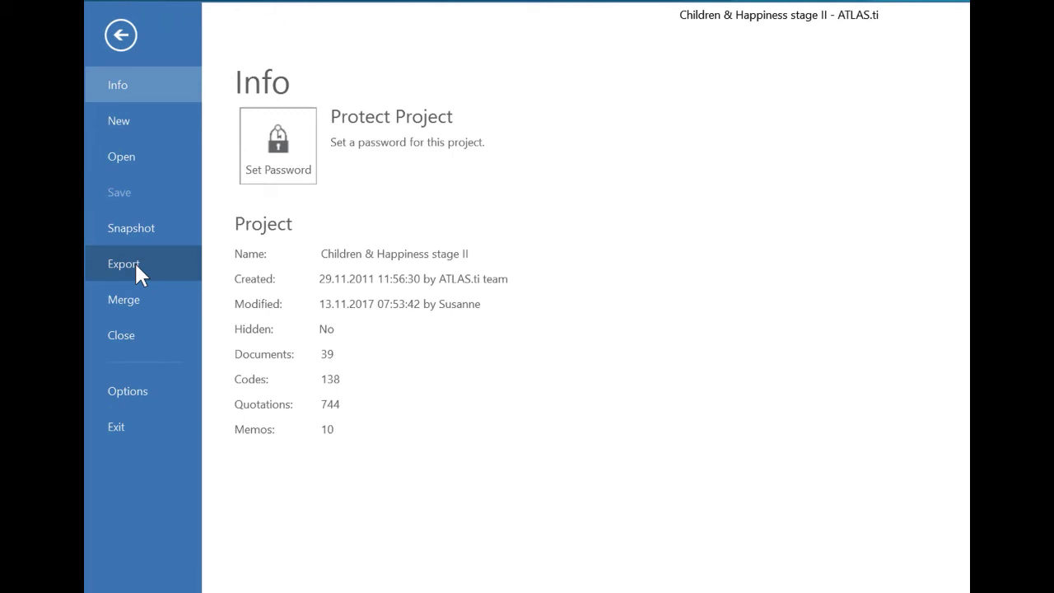
- Export the Children & Happiness stage II project as a project bundle (.atlproj)
{"action": "left_click", "coordinate": [124, 263]}
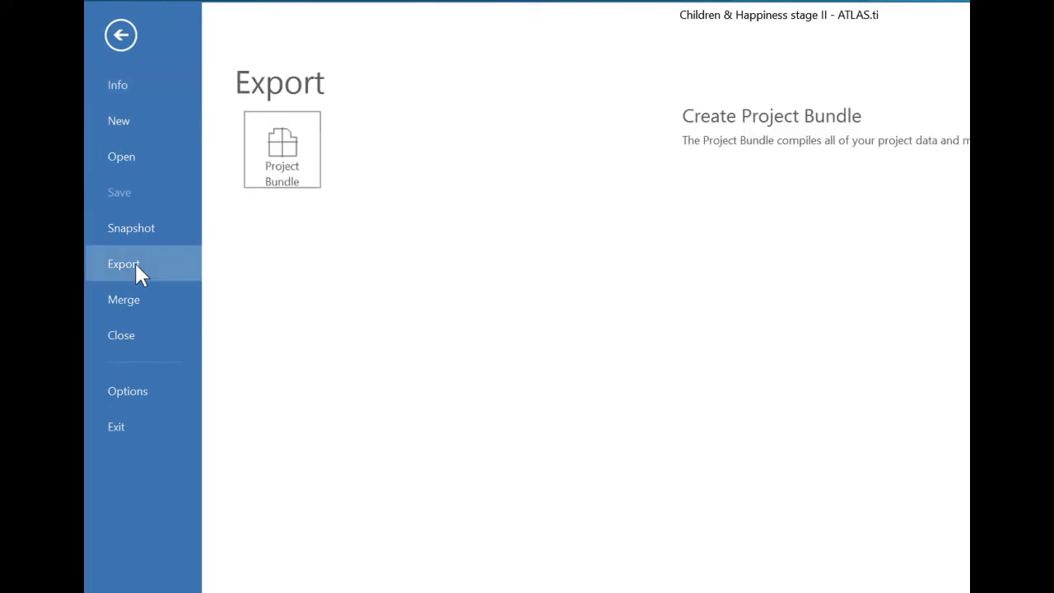
{"action": "mouse_move", "coordinate": [286, 229]}
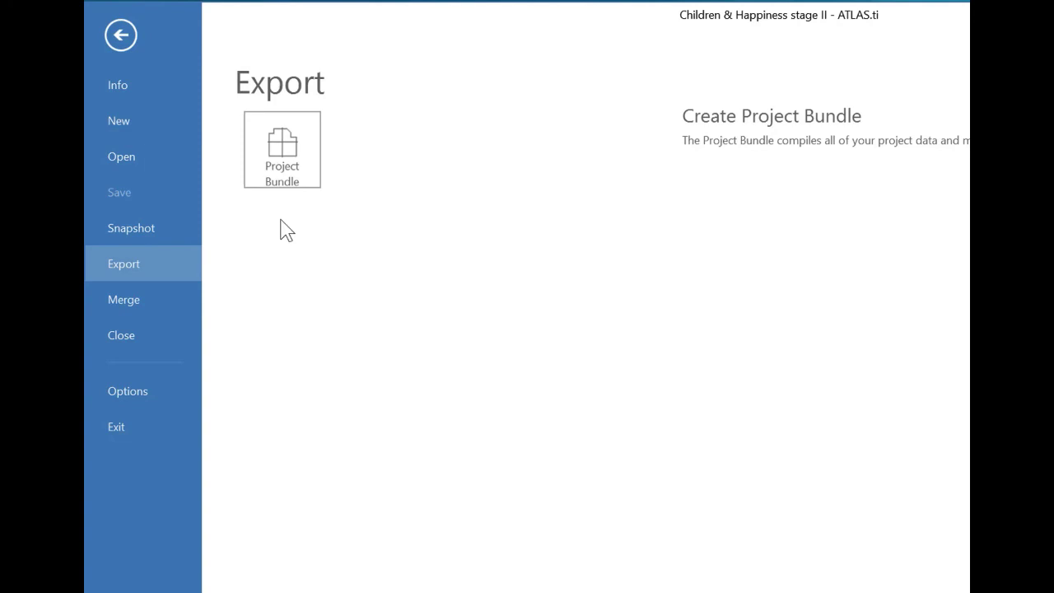
{"action": "mouse_move", "coordinate": [293, 241]}
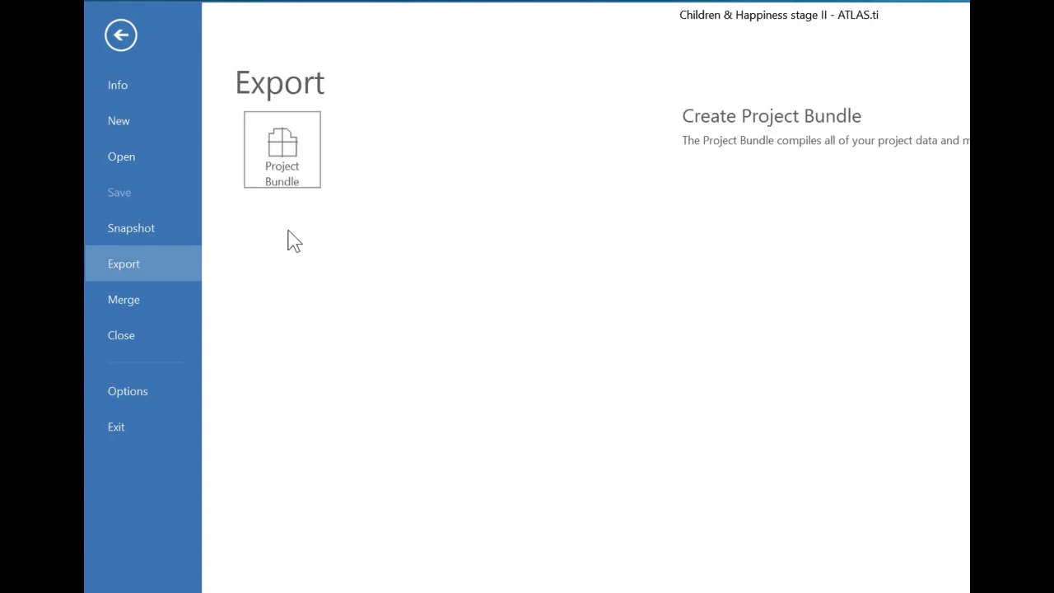
{"action": "left_click", "coordinate": [281, 148]}
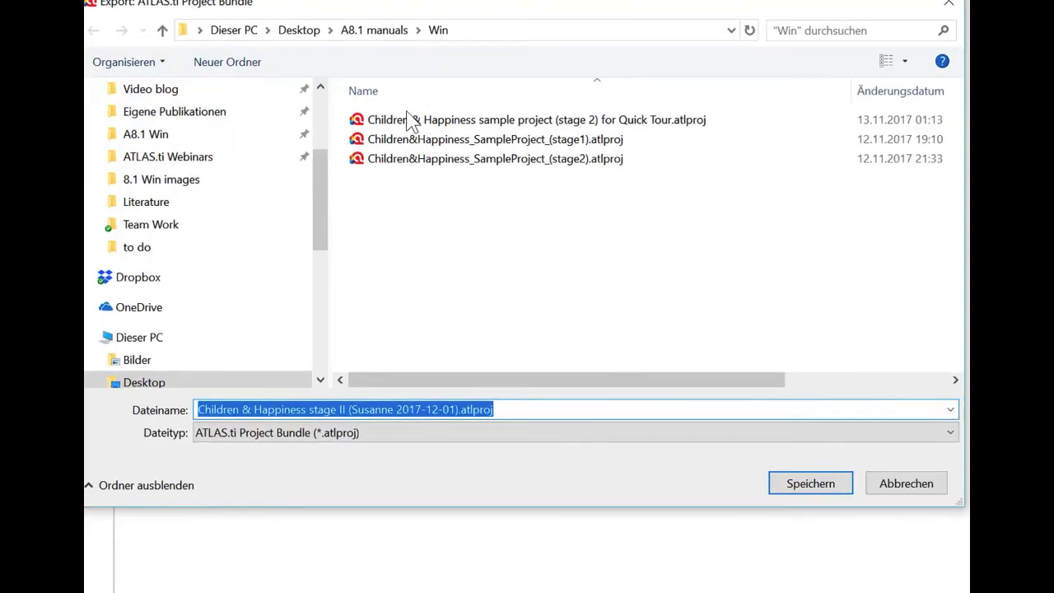
{"action": "mouse_move", "coordinate": [336, 234]}
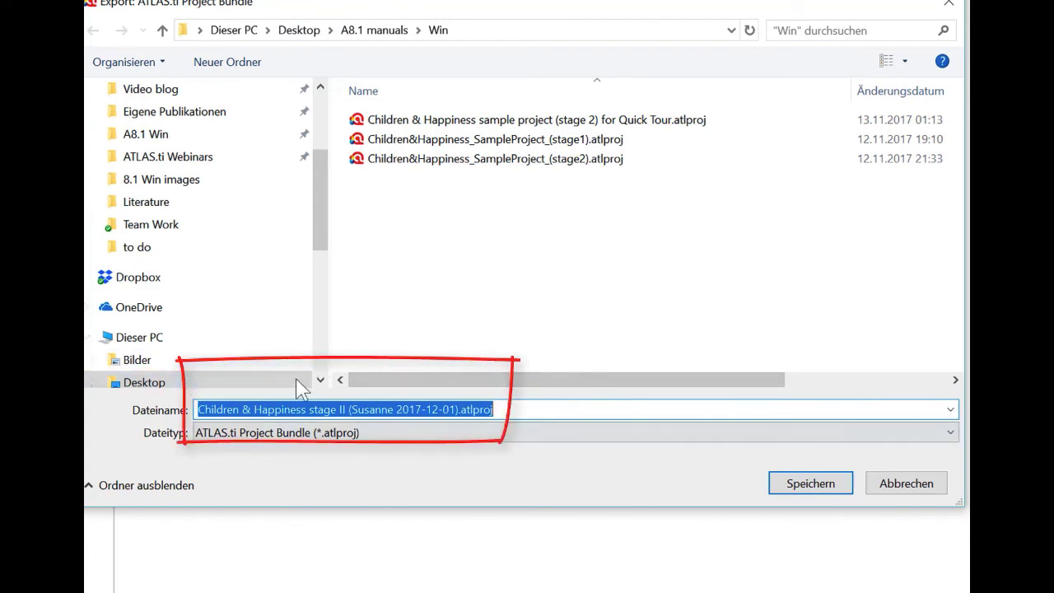
{"action": "mouse_move", "coordinate": [389, 504]}
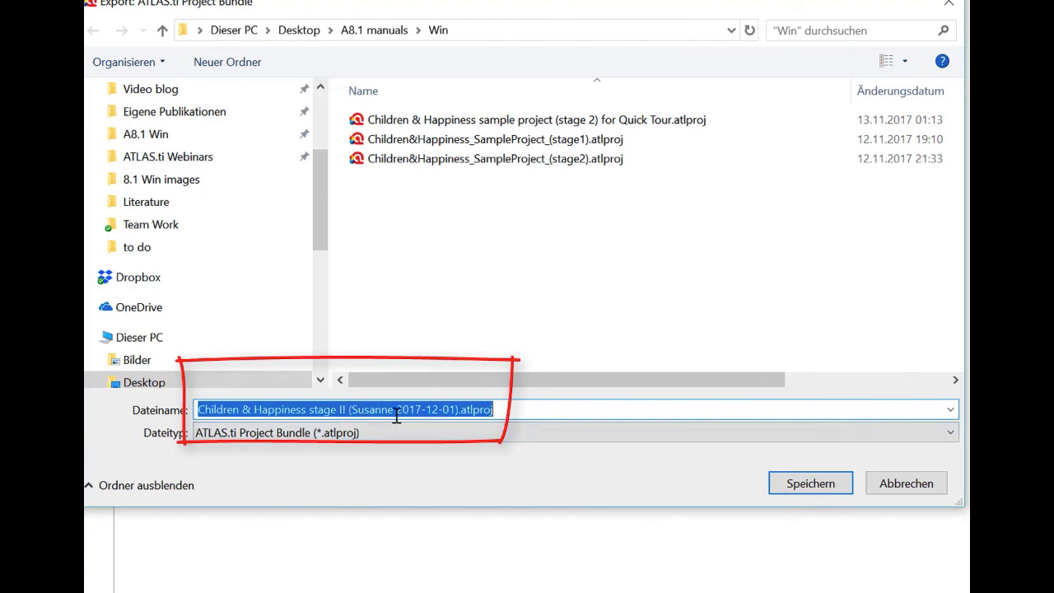
{"action": "mouse_move", "coordinate": [347, 409]}
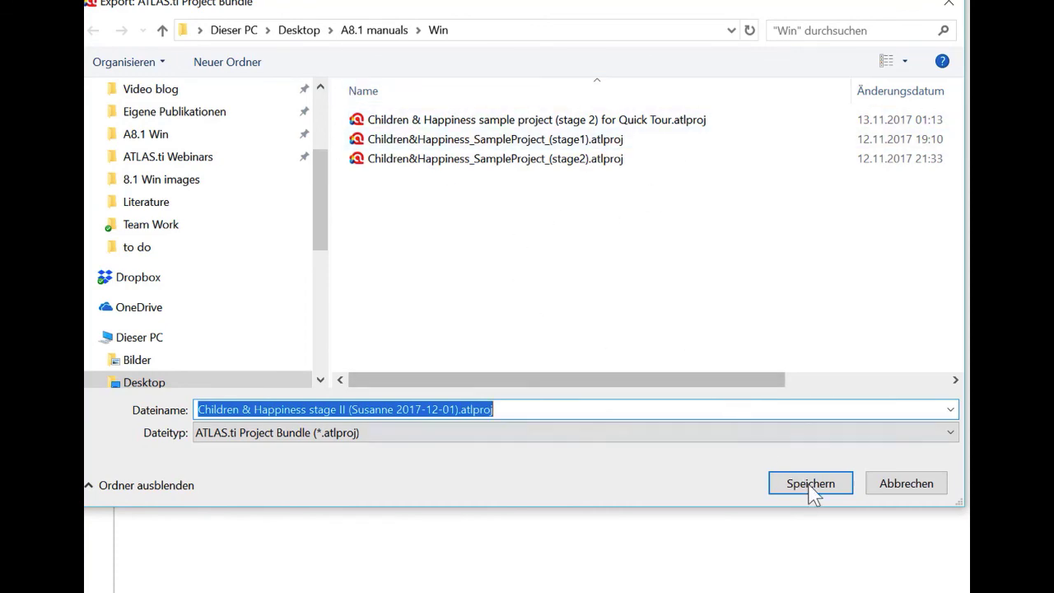
- Save the .atlproj bundle backup into the Win folder and return to the Export page
{"action": "left_click", "coordinate": [810, 482]}
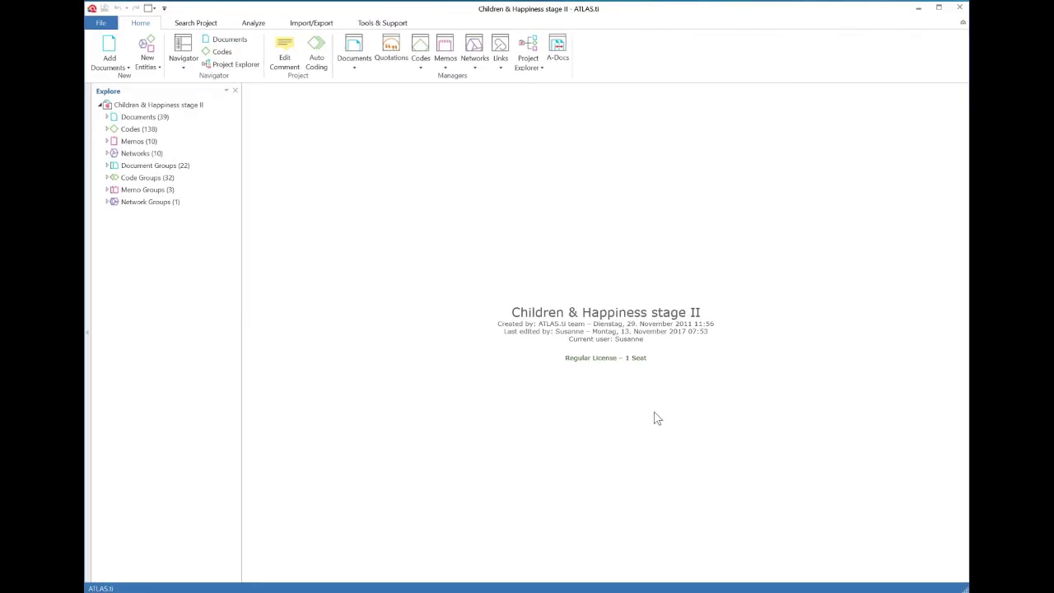
{"action": "left_click", "coordinate": [101, 23]}
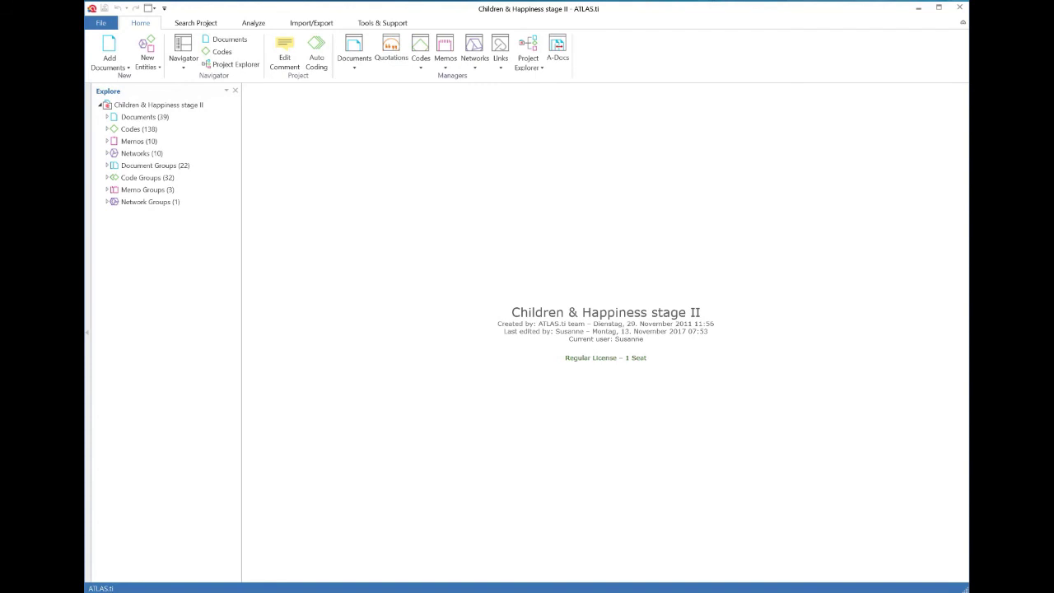
{"action": "left_click", "coordinate": [100, 23]}
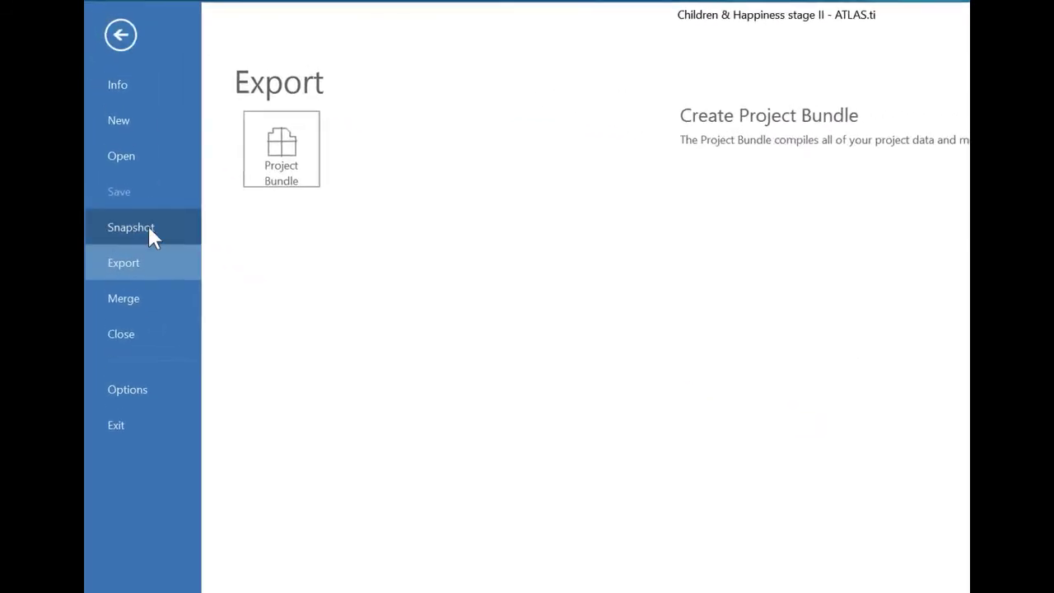